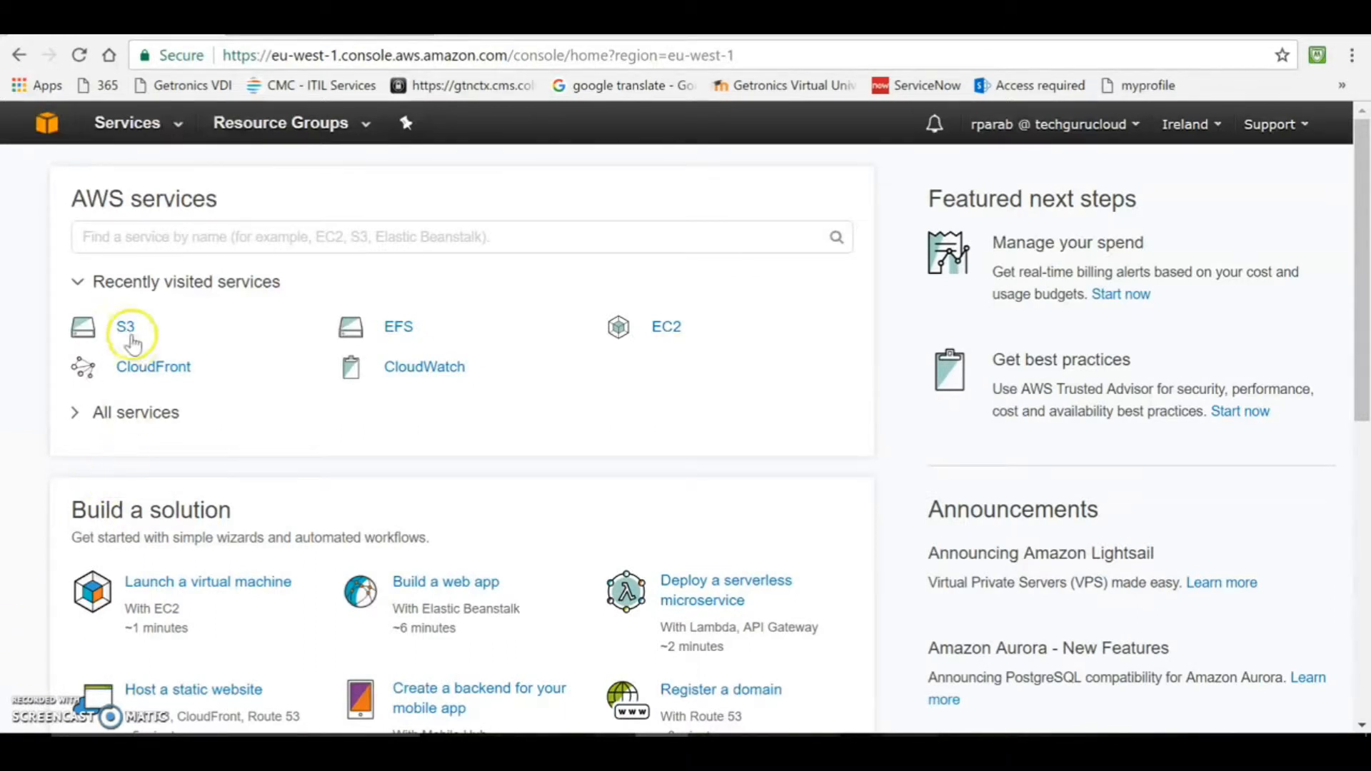
- Go to the S3 service from Recently visited services on the console home
click(124, 326)
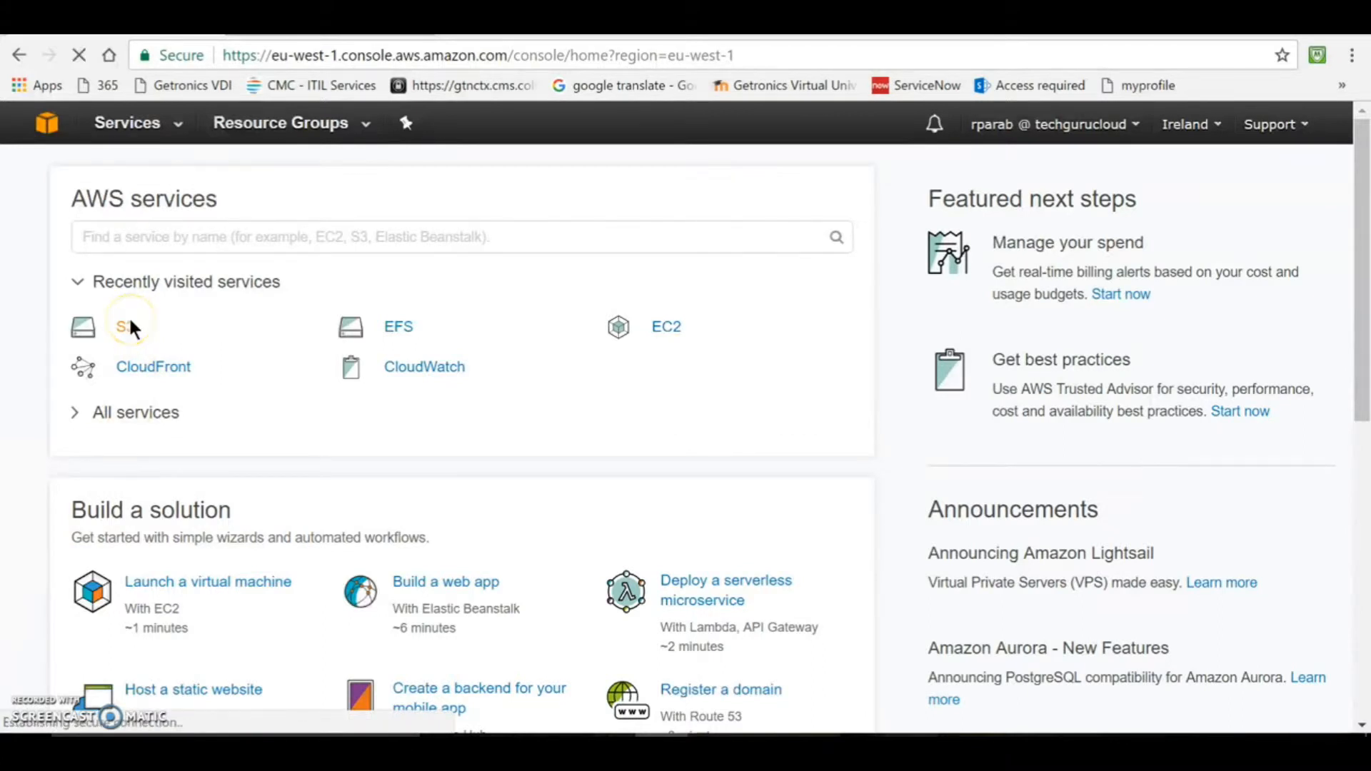
click(122, 325)
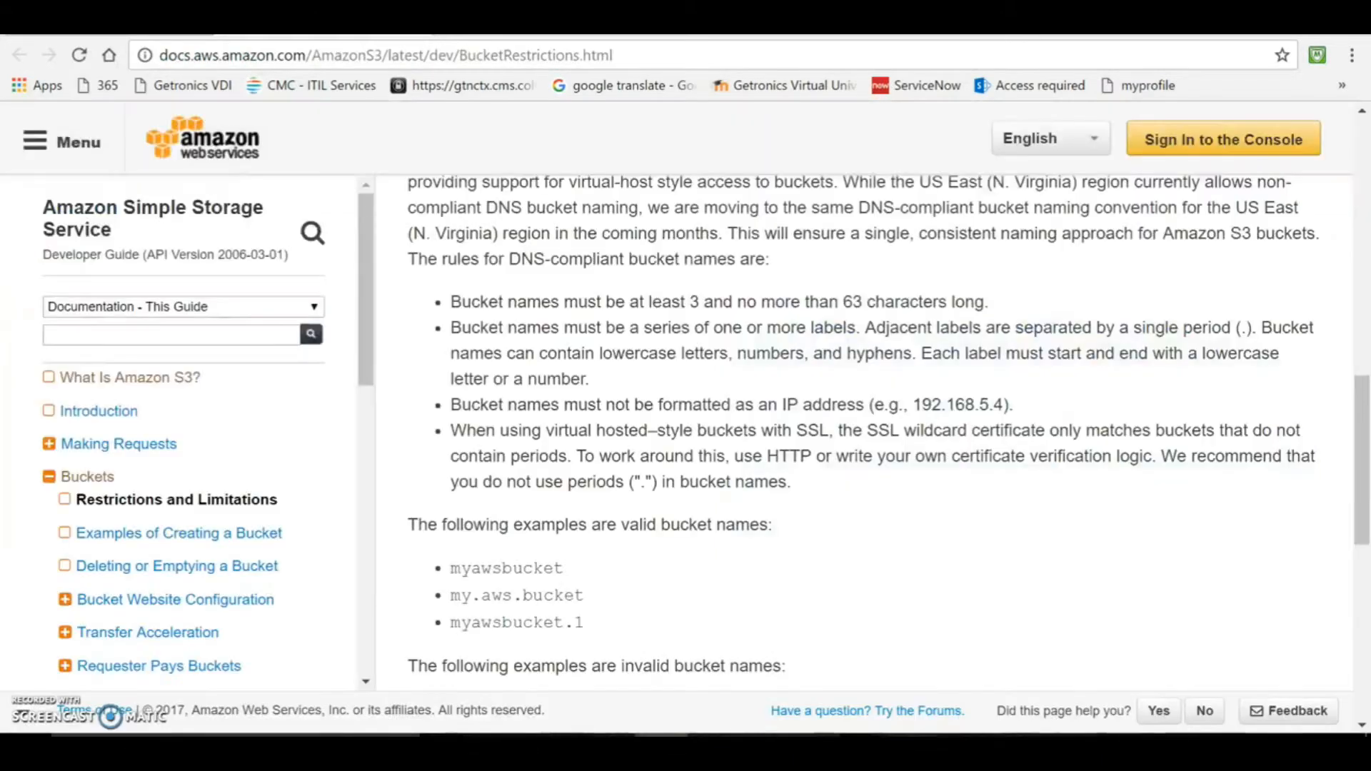
- Scroll through the S3 bucket naming restrictions and valid name examples
scroll(down, 3)
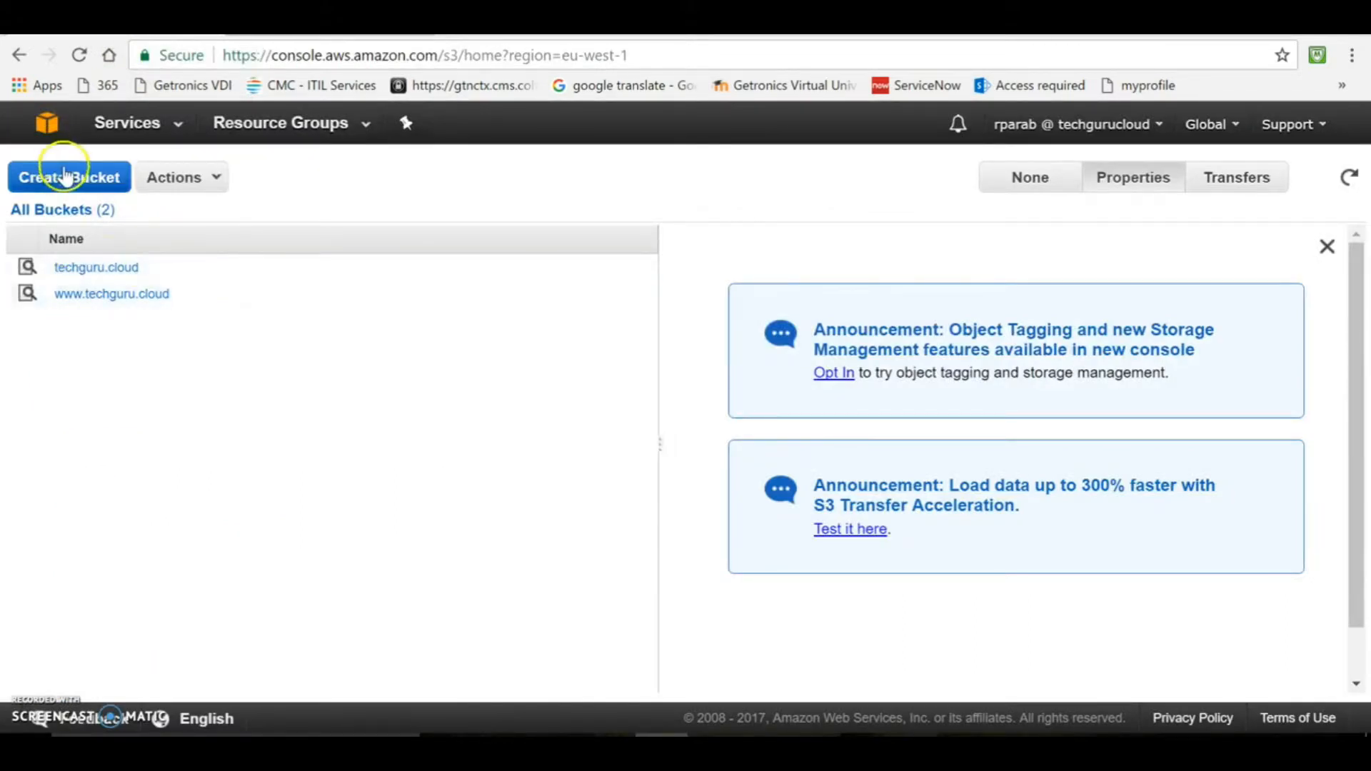
- Create a new bucket named myblogsite.com in the Ireland region
click(68, 177)
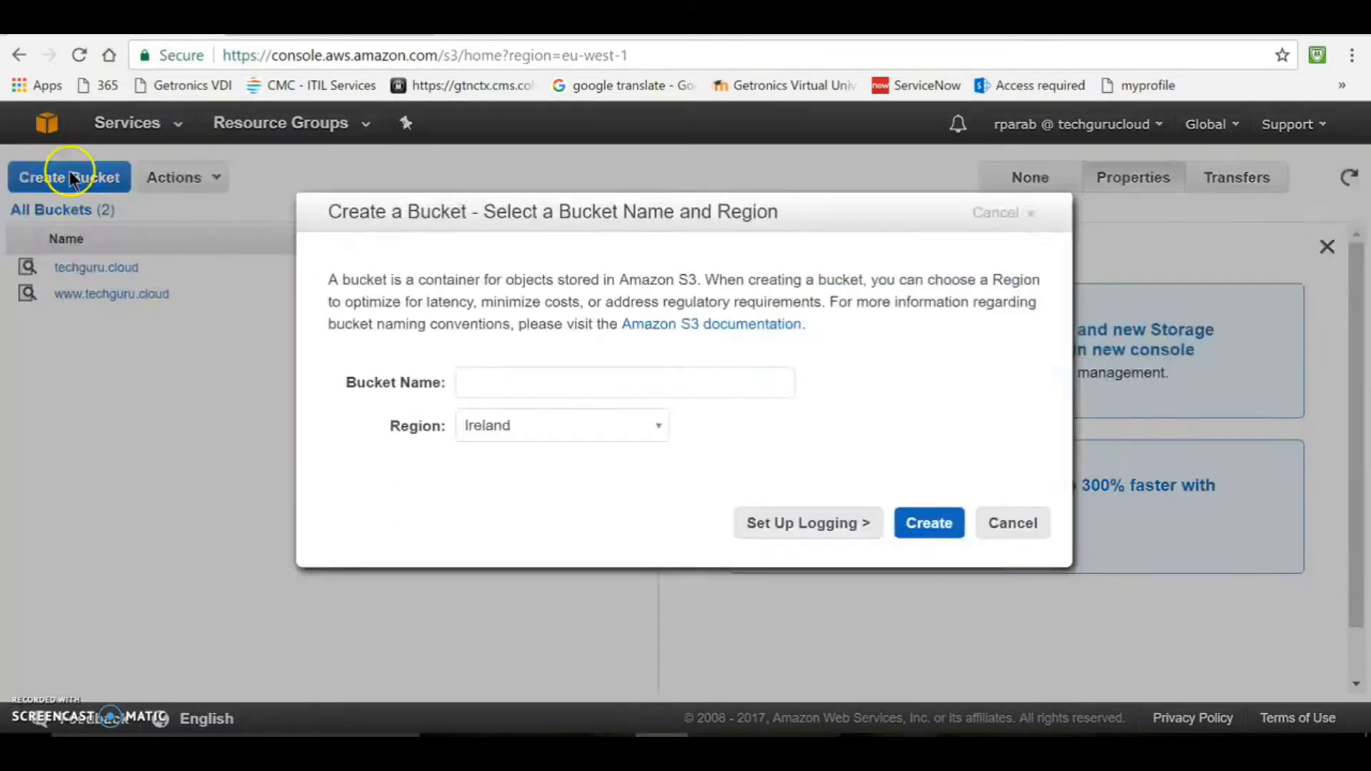
click(624, 383)
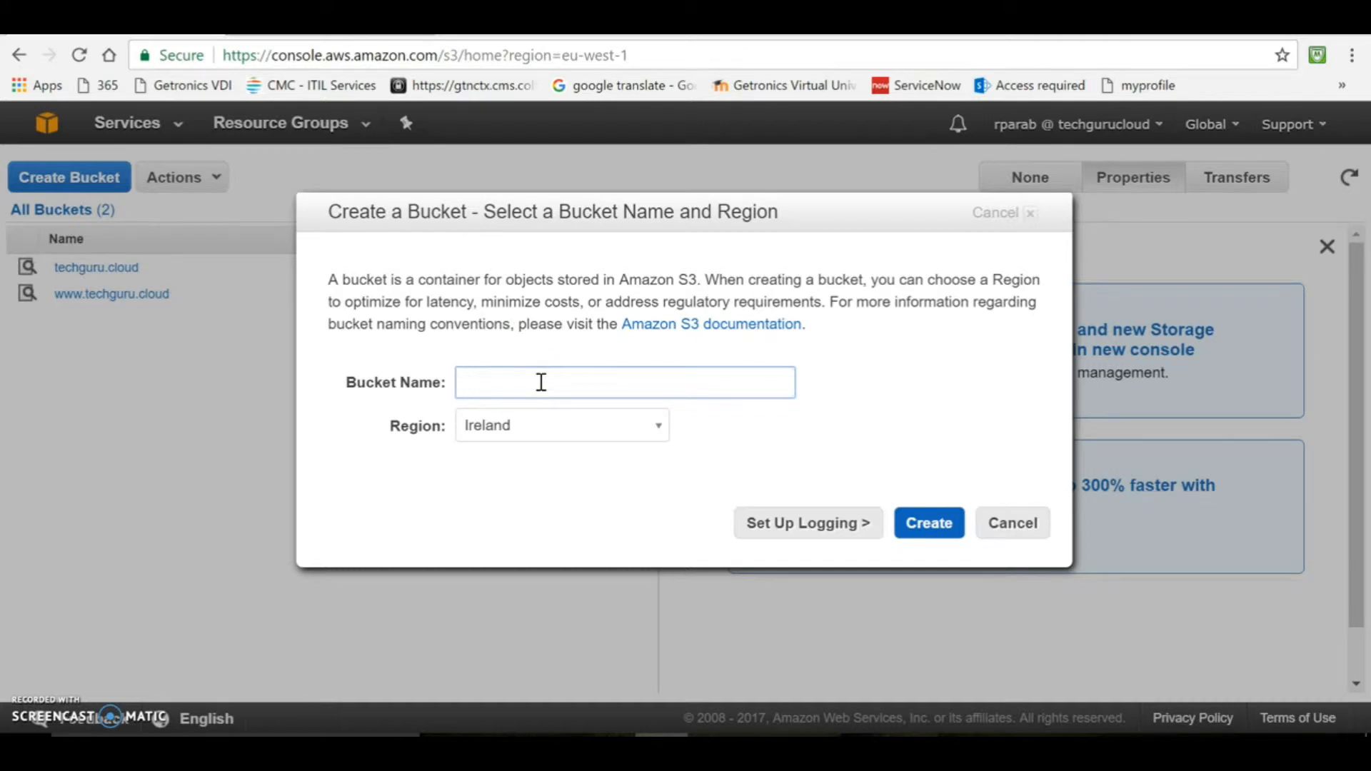
text(myblogsite.com)
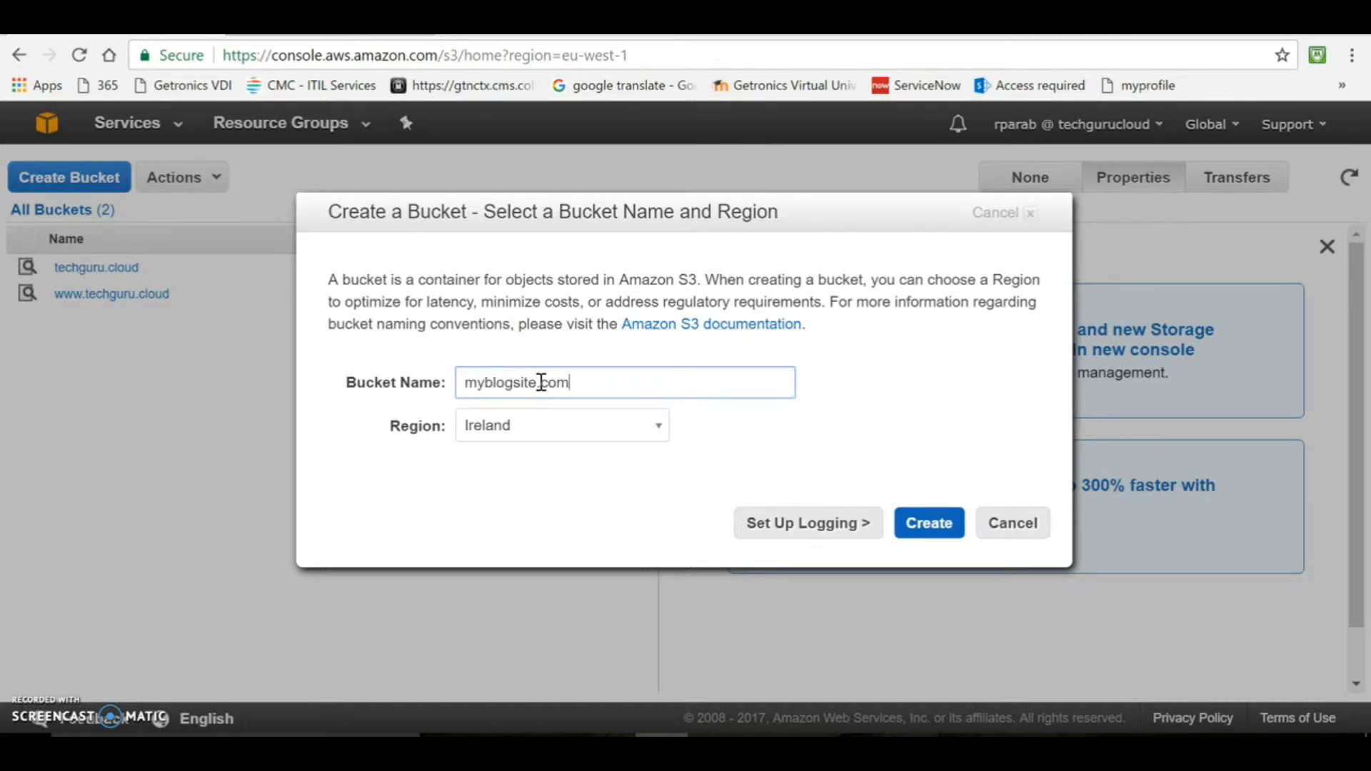
click(928, 522)
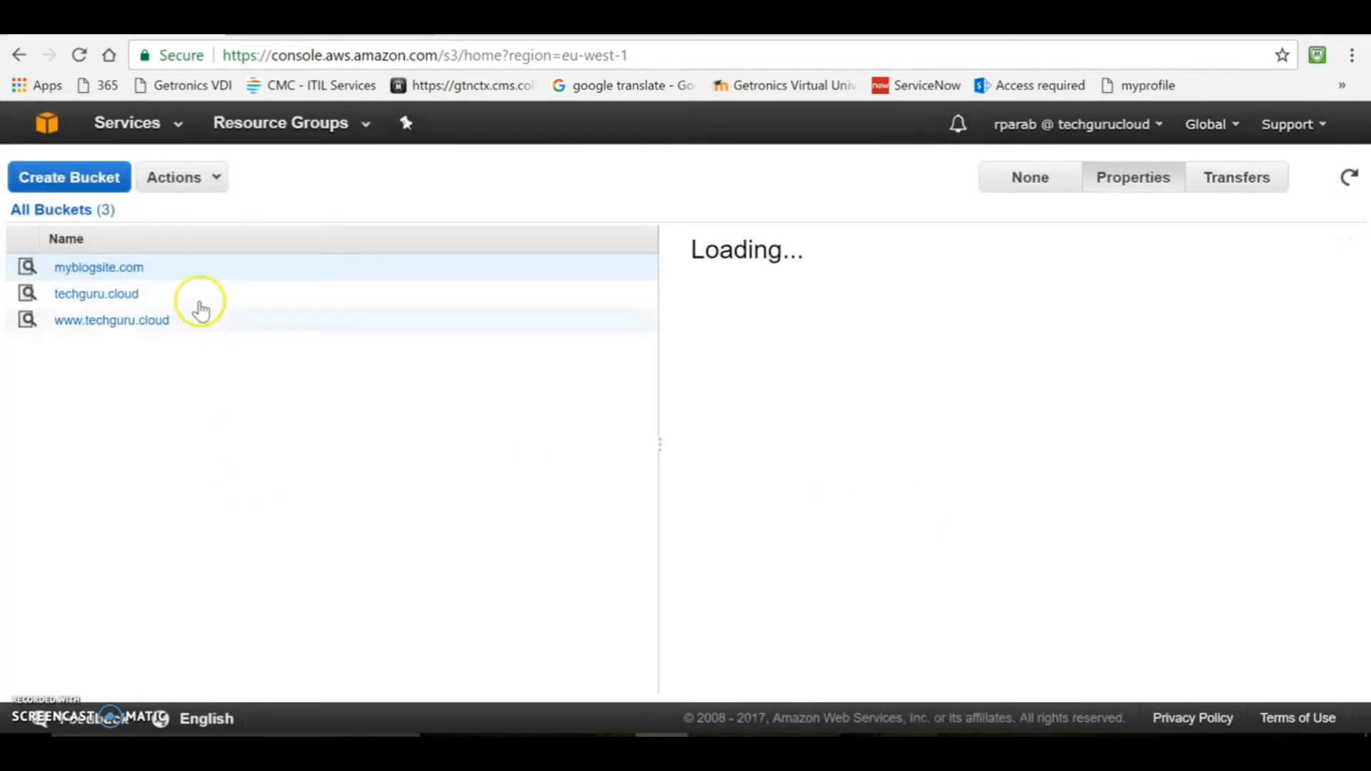
- Show the new myblogsite.com bucket's details and go into it
click(99, 267)
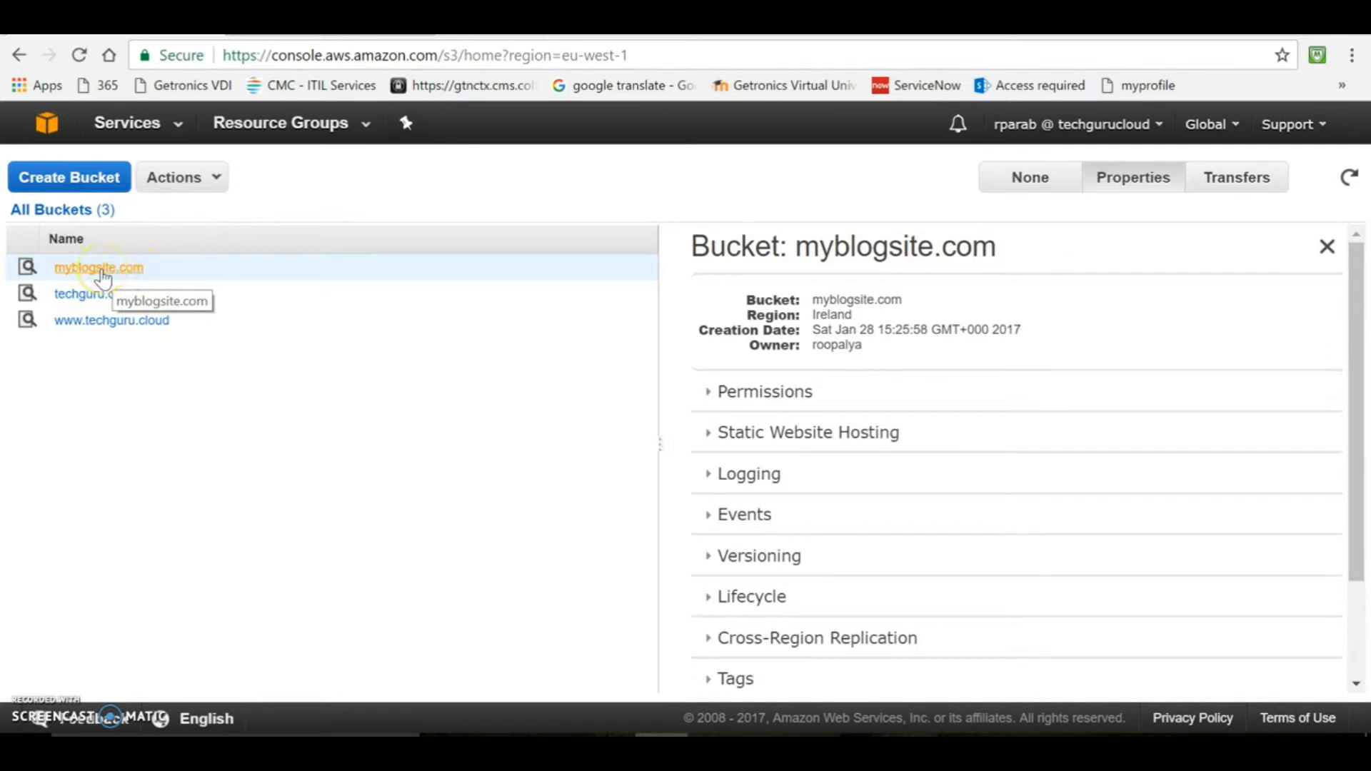
click(98, 267)
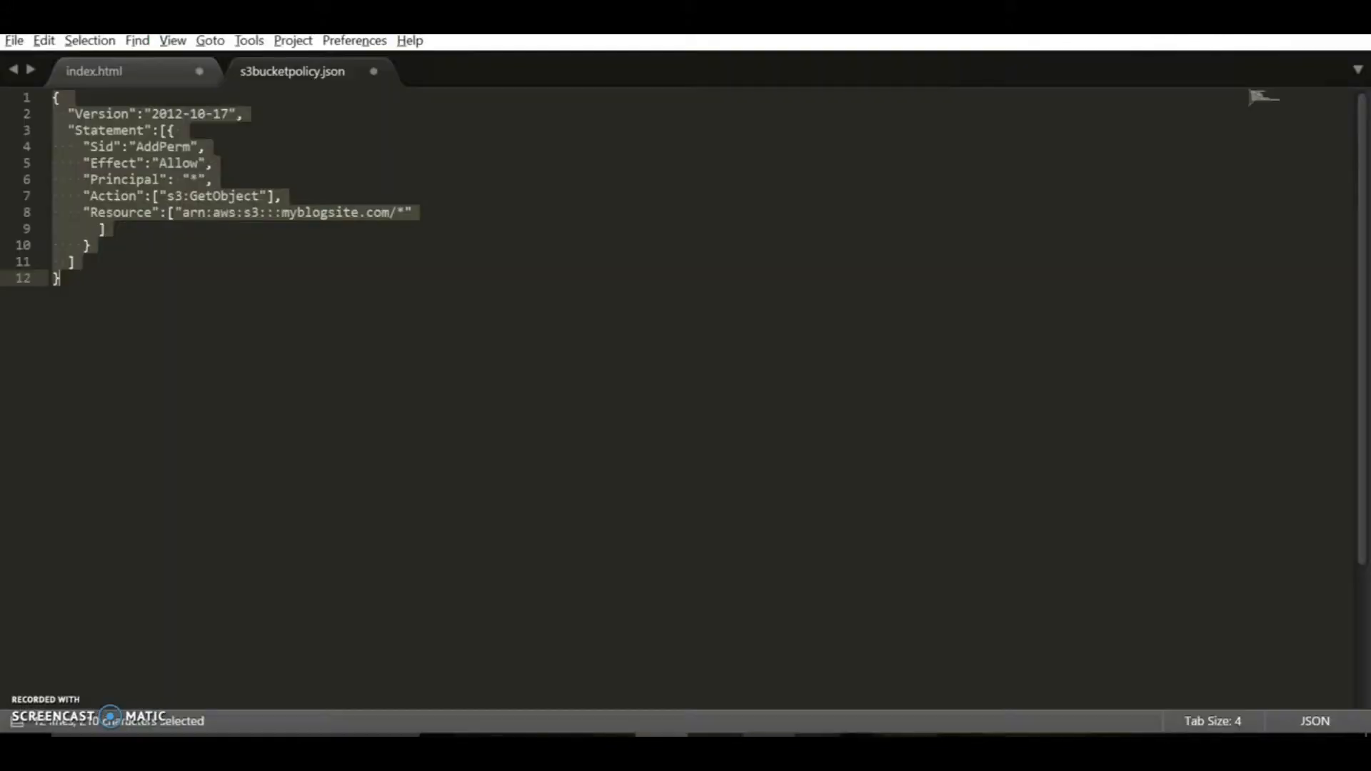
- Switch from s3bucketpolicy.json to the index.html home page source in Sublime Text
click(92, 71)
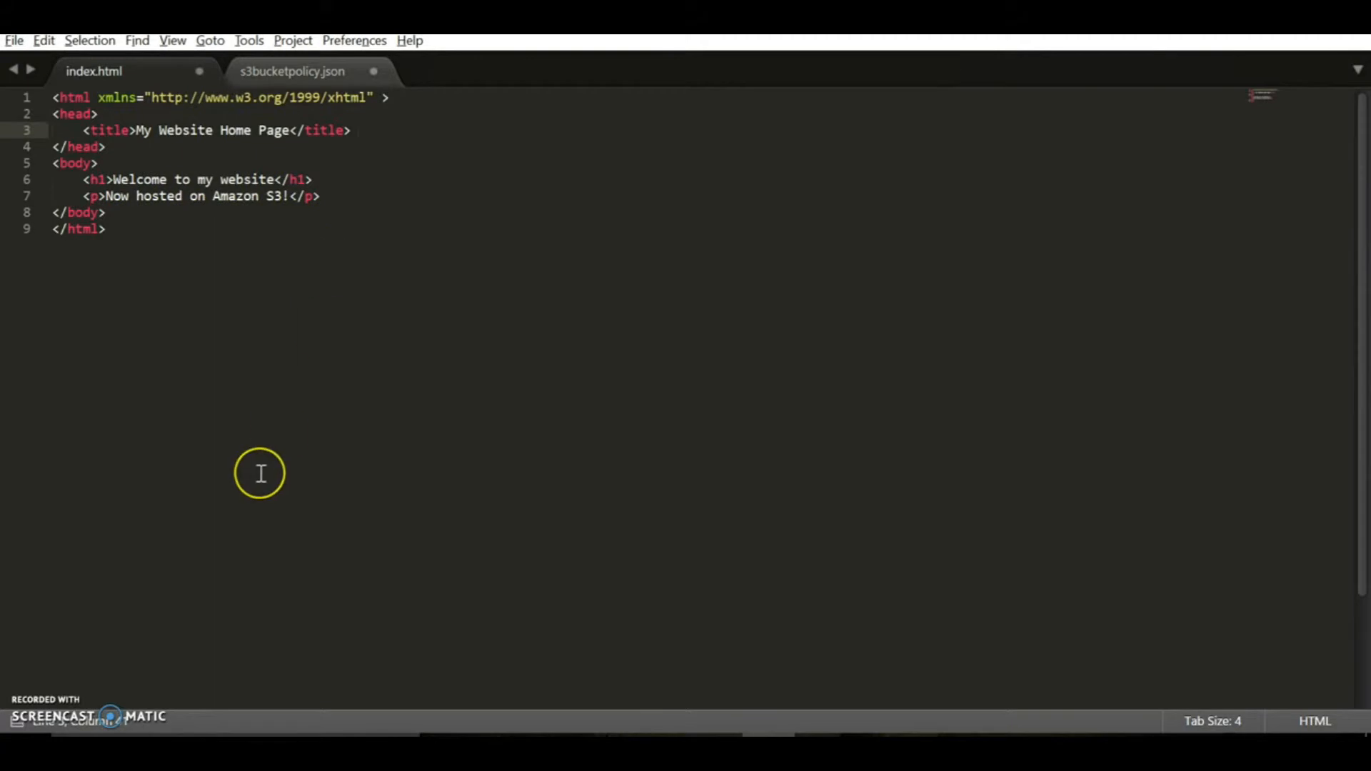
mouse_move(400, 416)
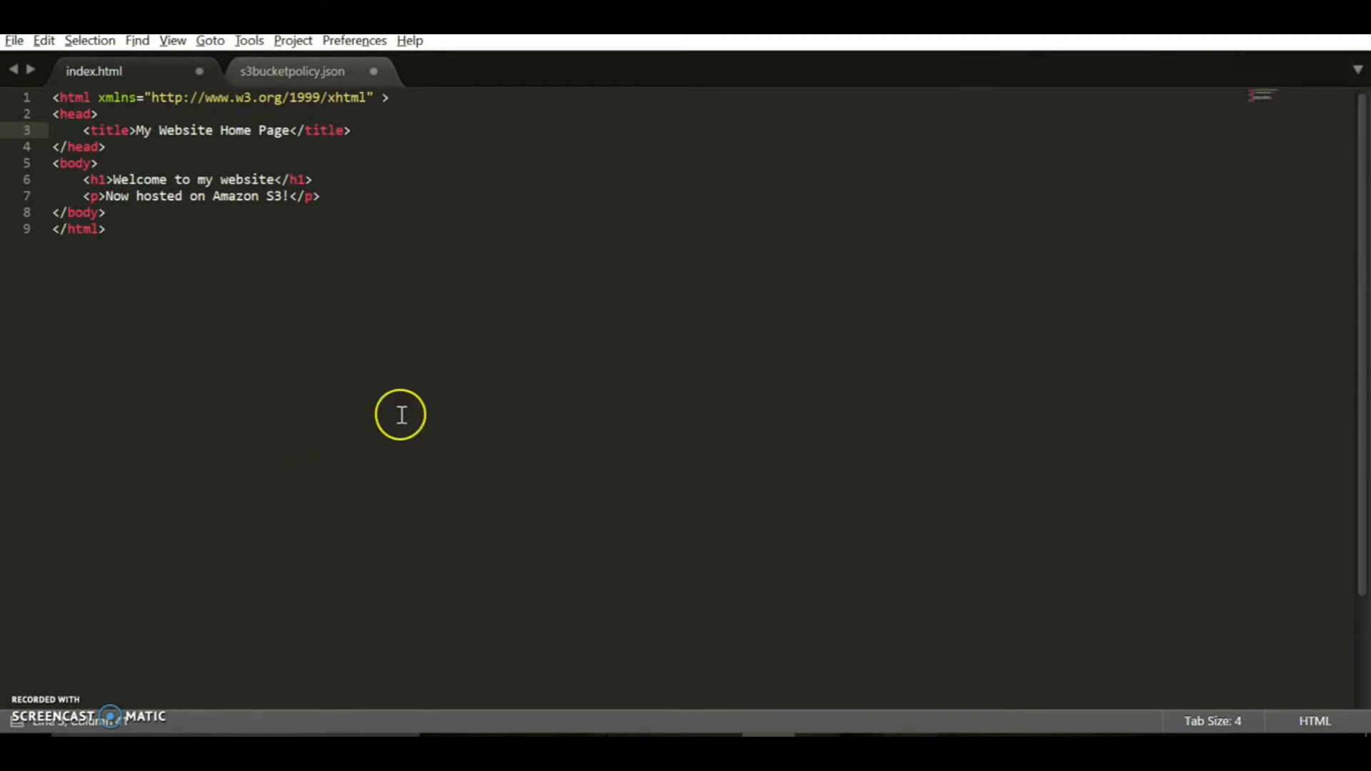
mouse_move(671, 690)
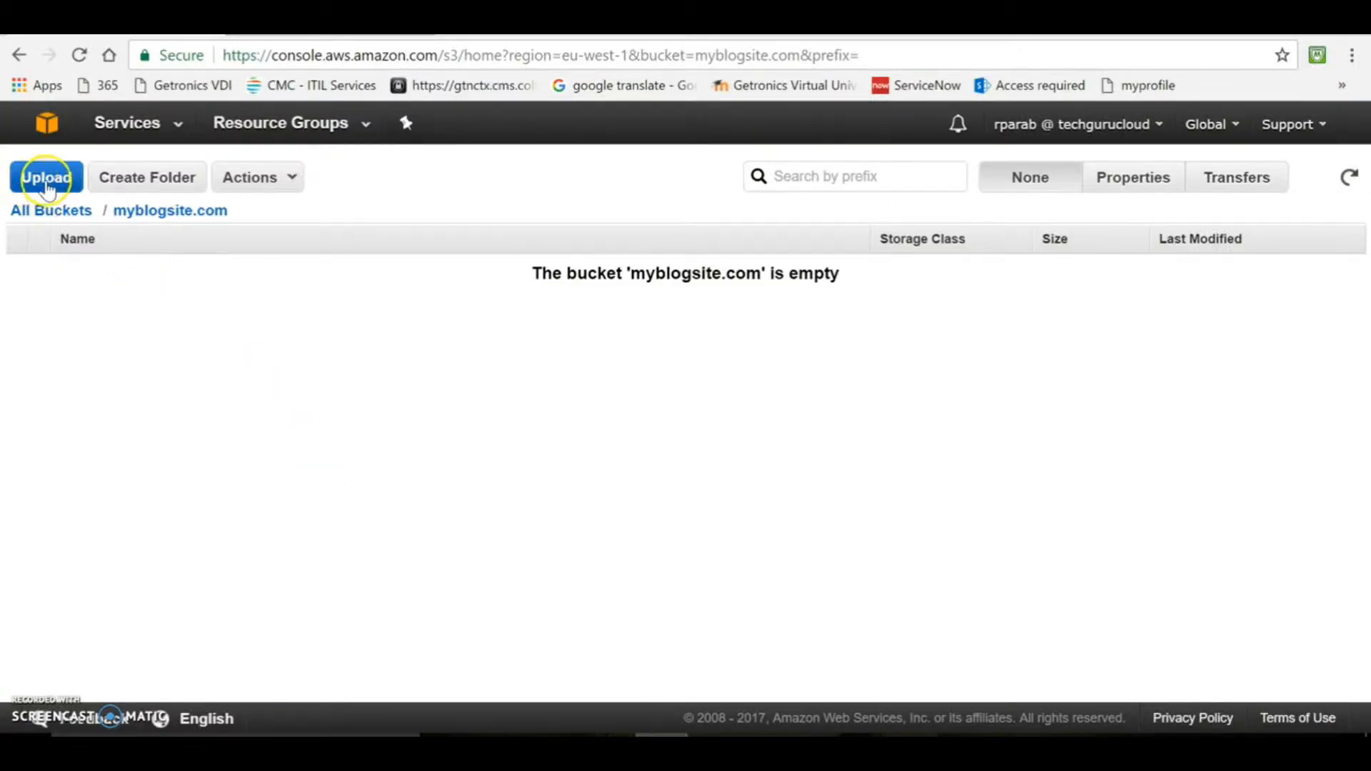
- Choose index.html from Desktop > s3 website as the file to upload
click(46, 177)
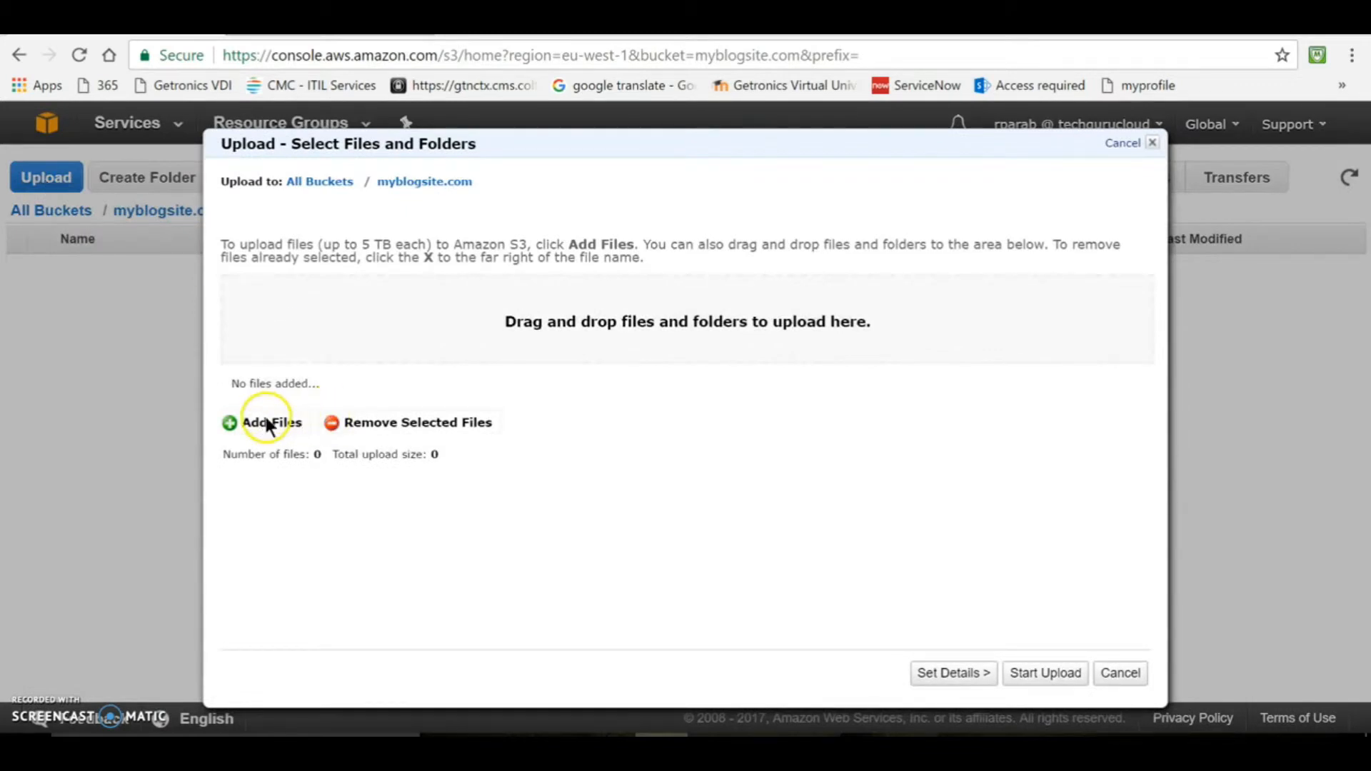
click(268, 423)
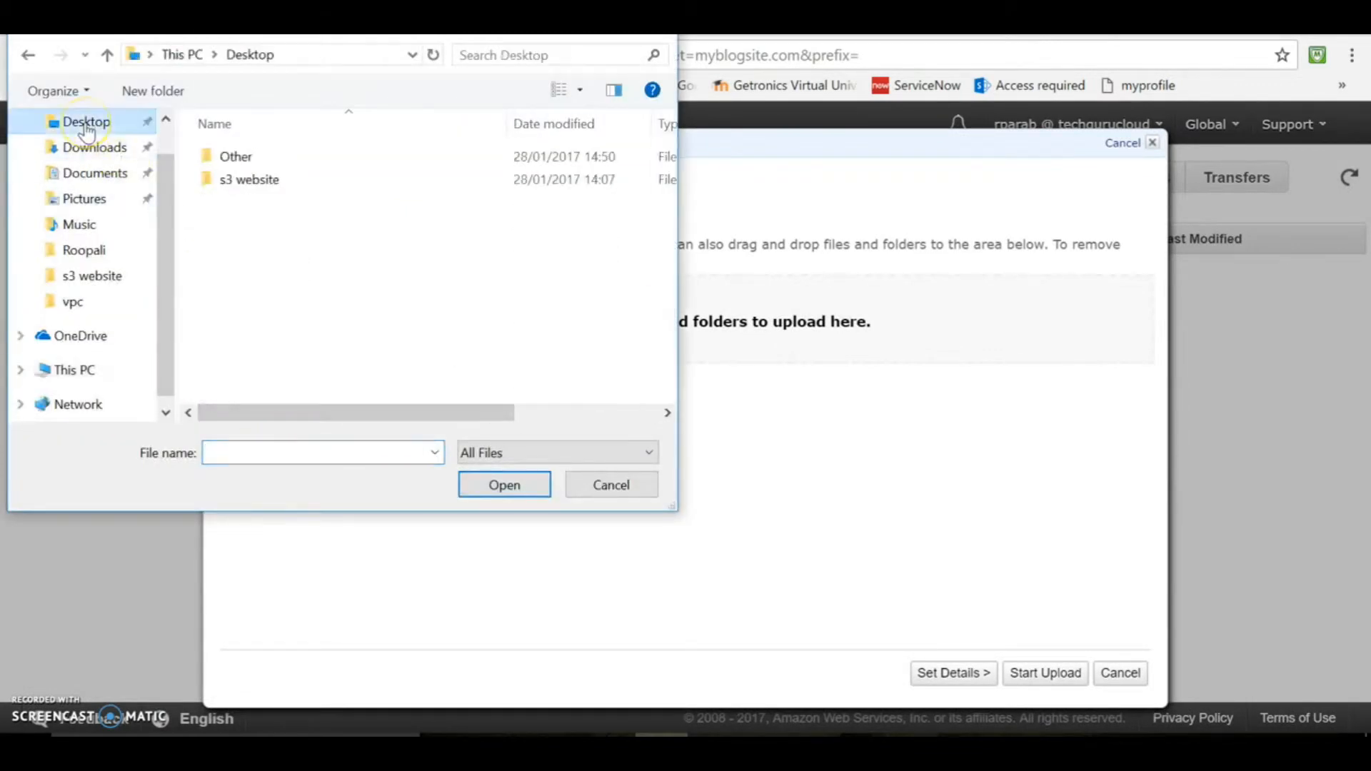
click(249, 180)
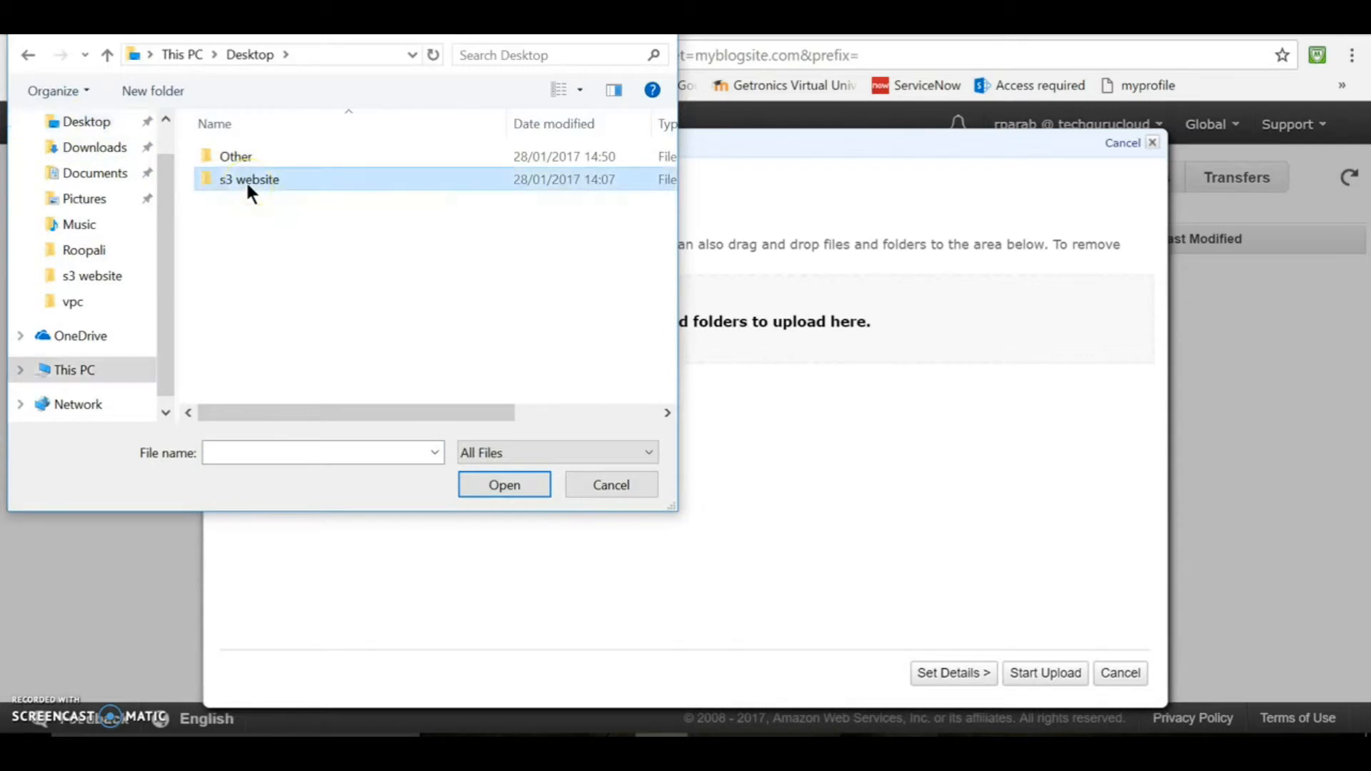
double_click(248, 180)
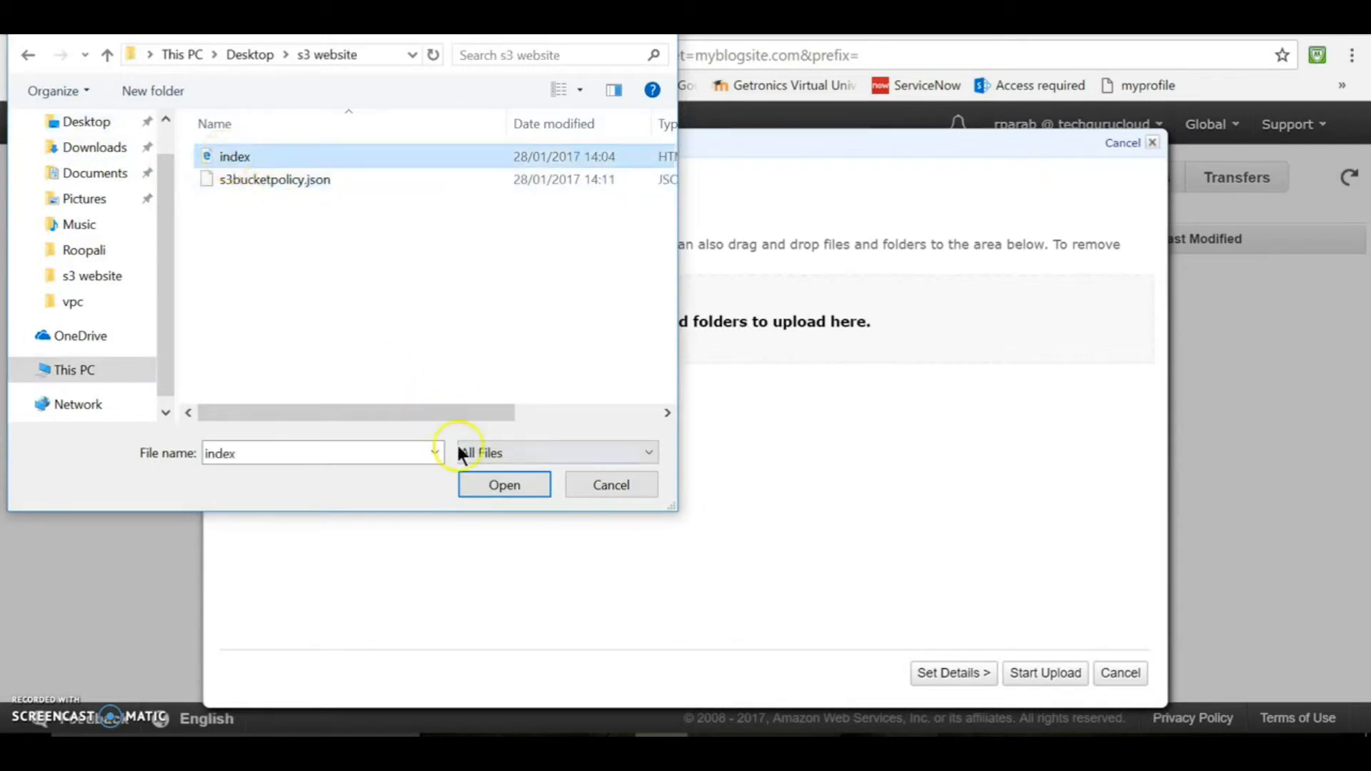
click(504, 484)
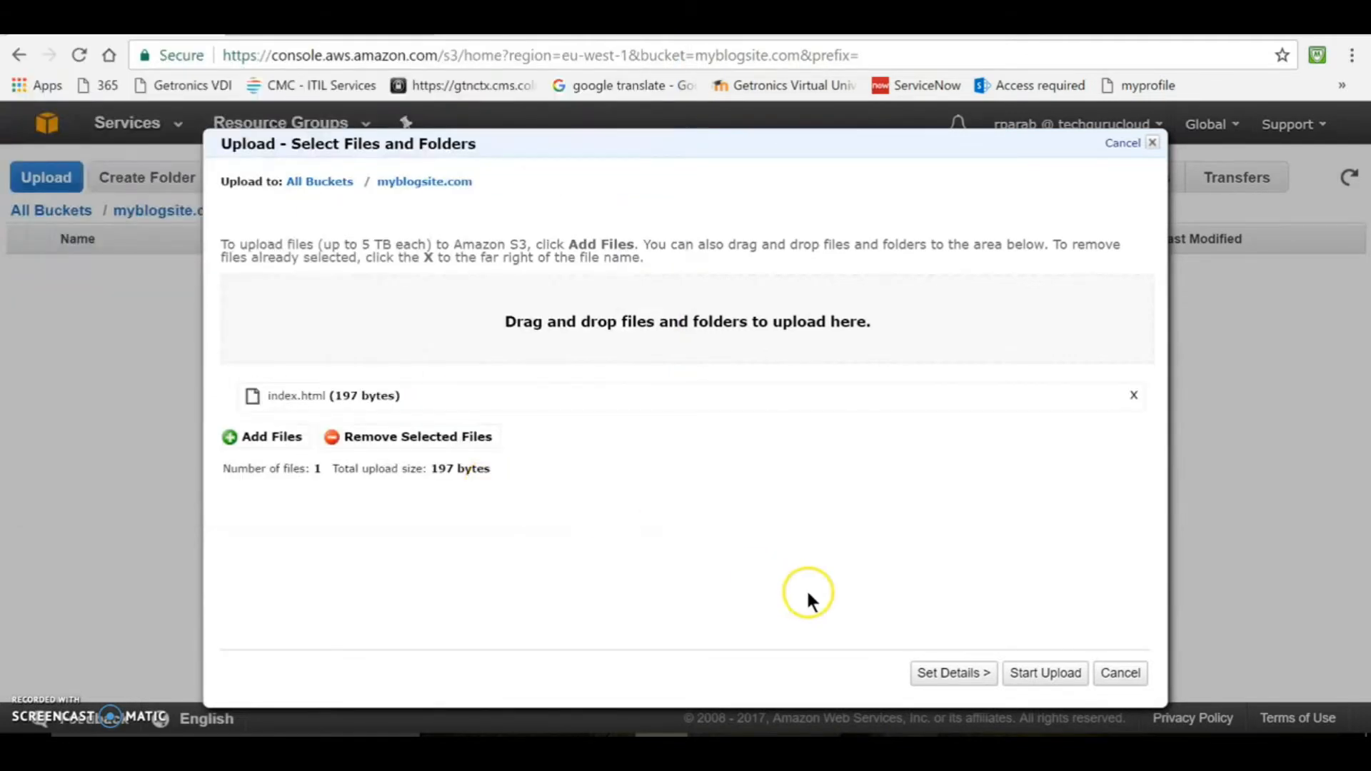
- Start the upload of index.html and clear finished transfers automatically
click(1044, 673)
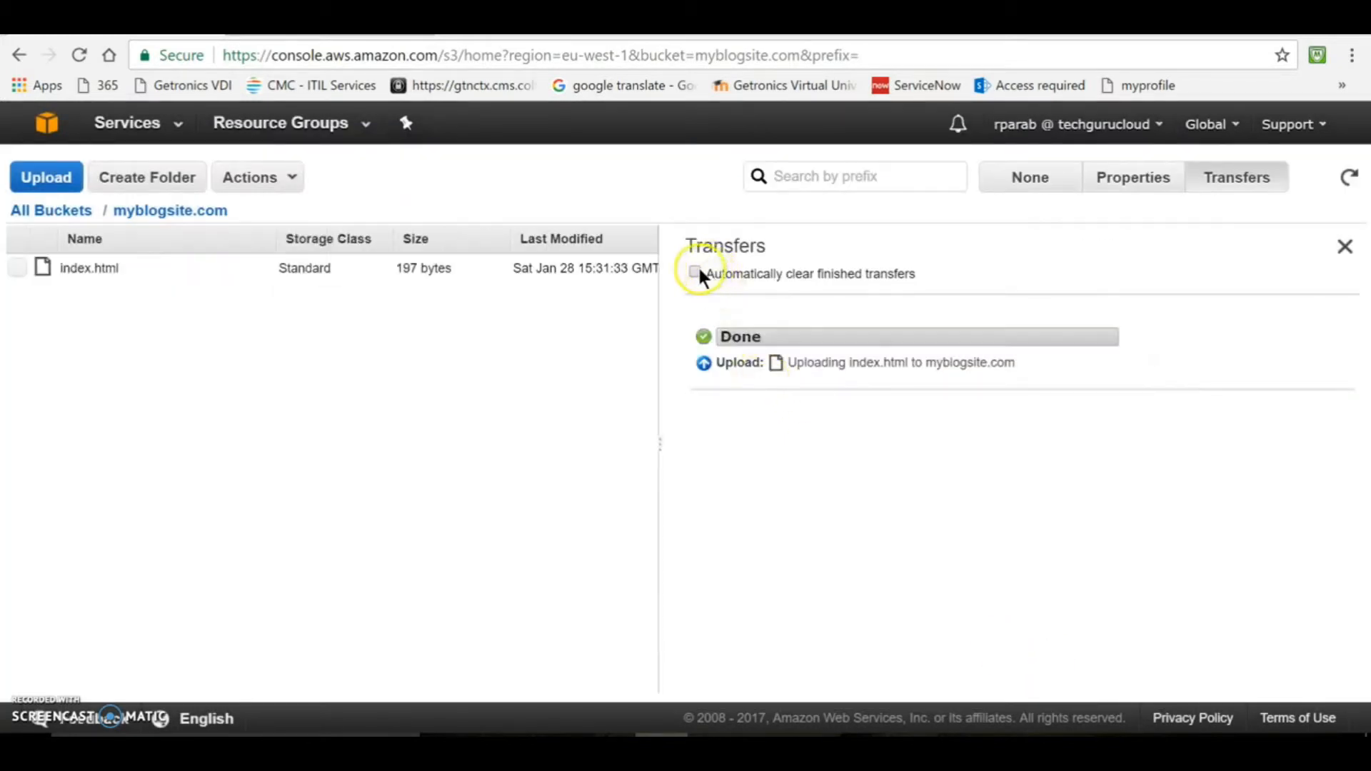
click(694, 273)
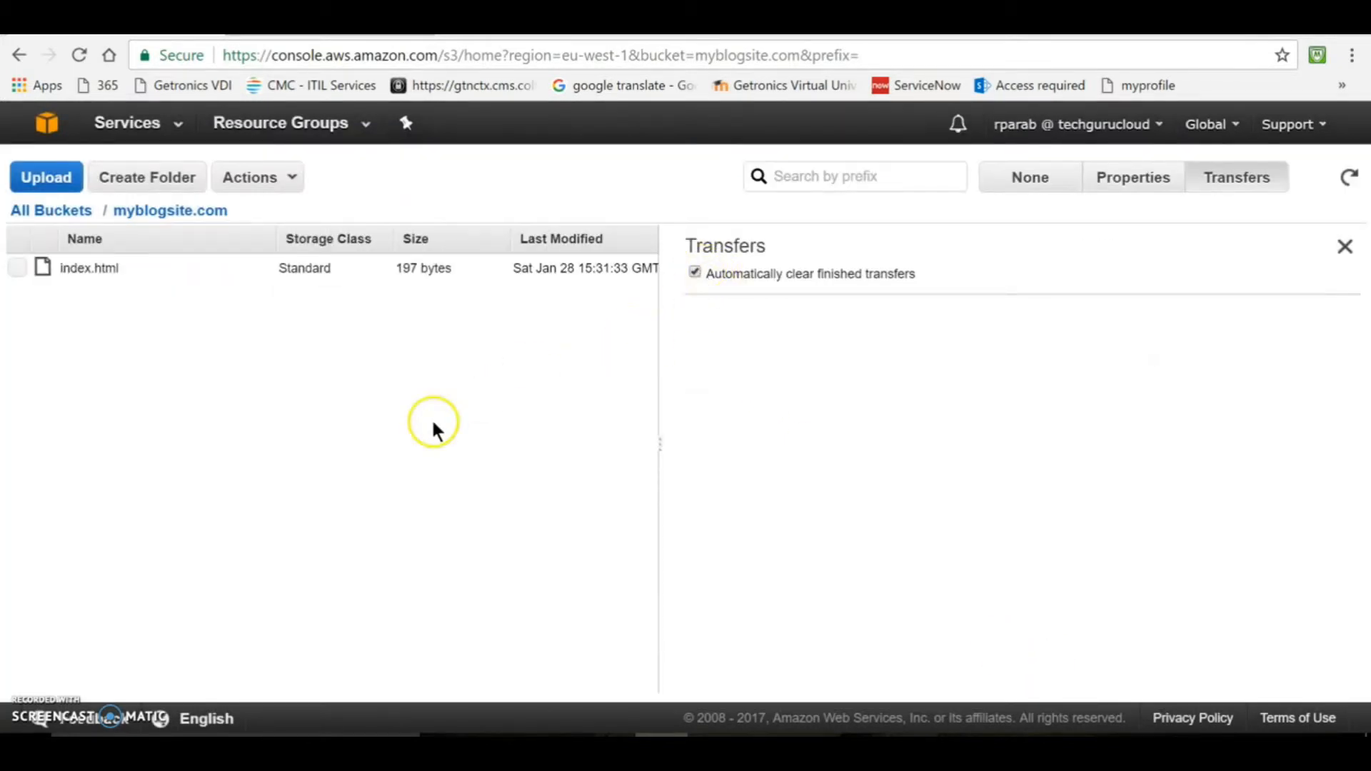
mouse_move(361, 584)
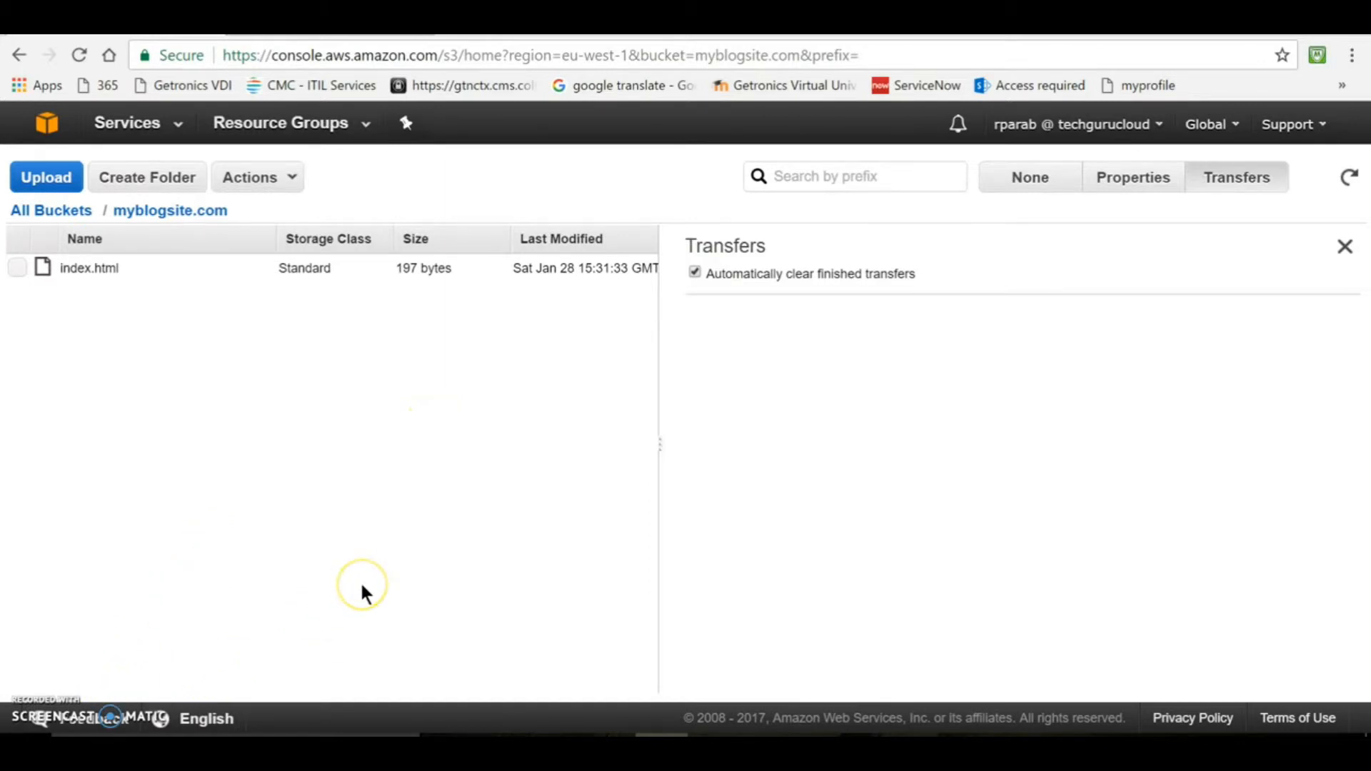
mouse_move(363, 592)
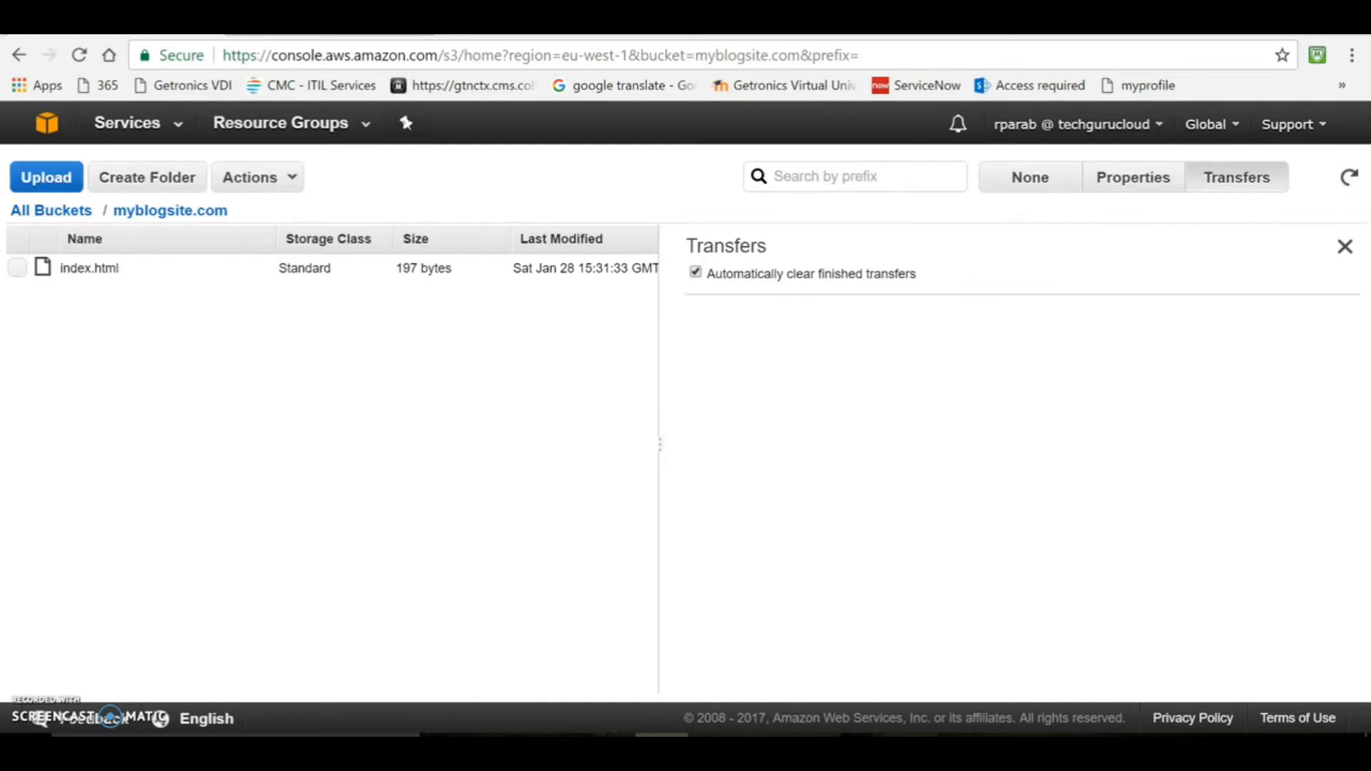
mouse_move(704, 354)
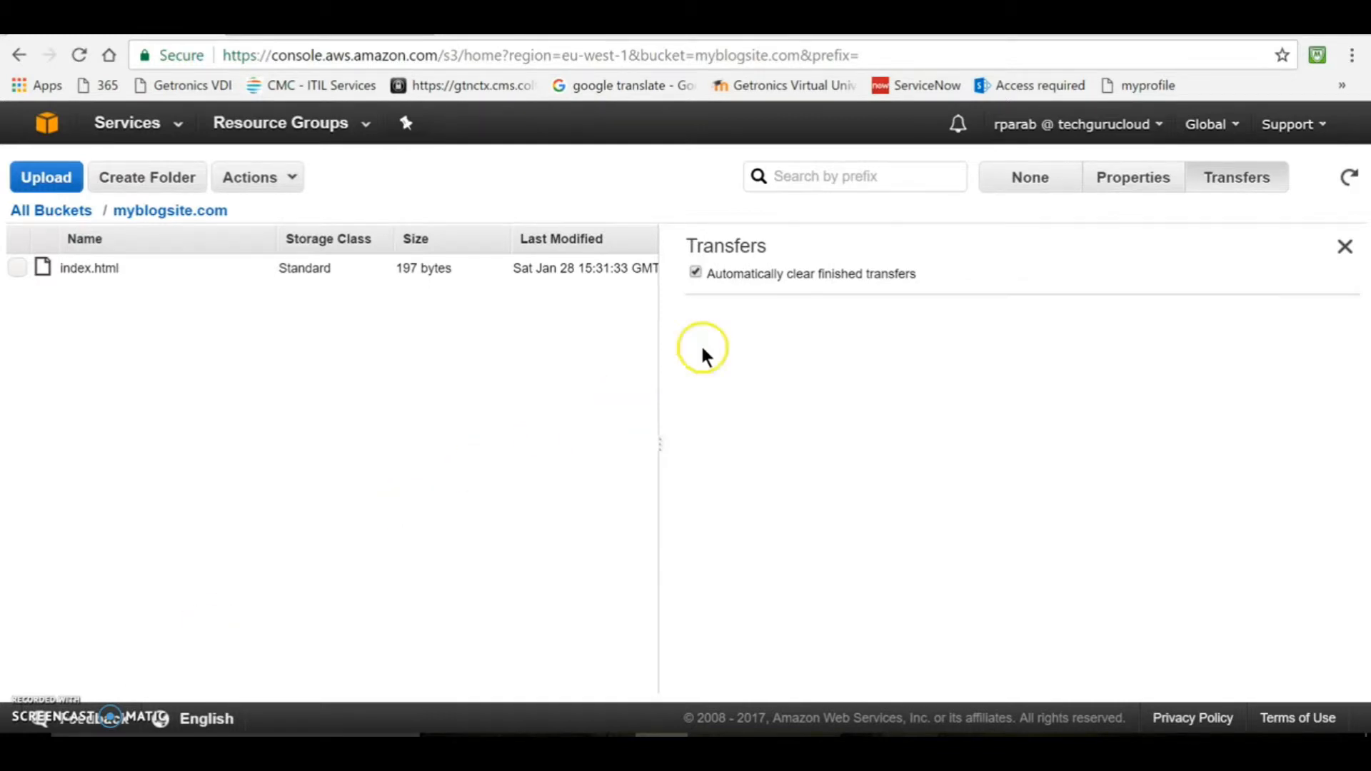
- Show the bucket's properties and expand the Static Website Hosting settings
click(1131, 177)
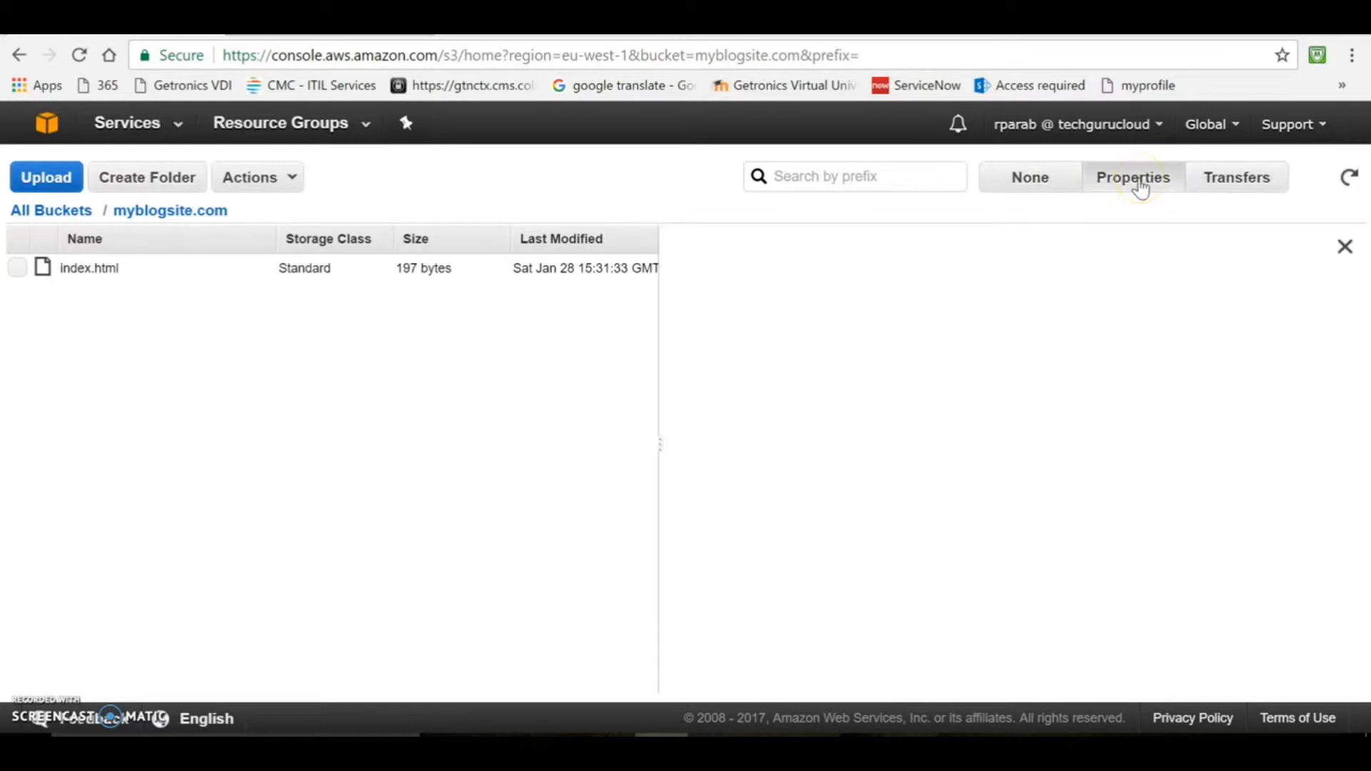
click(1133, 177)
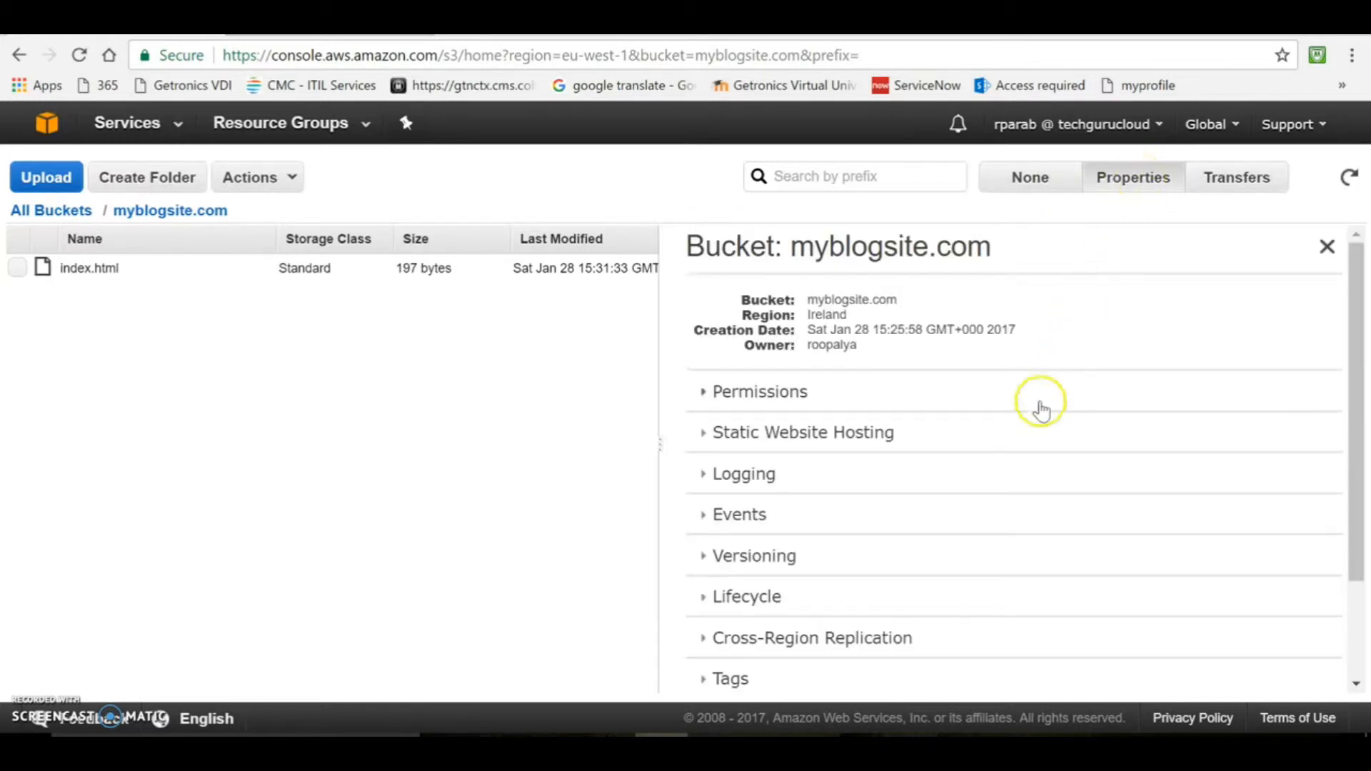
mouse_move(770, 441)
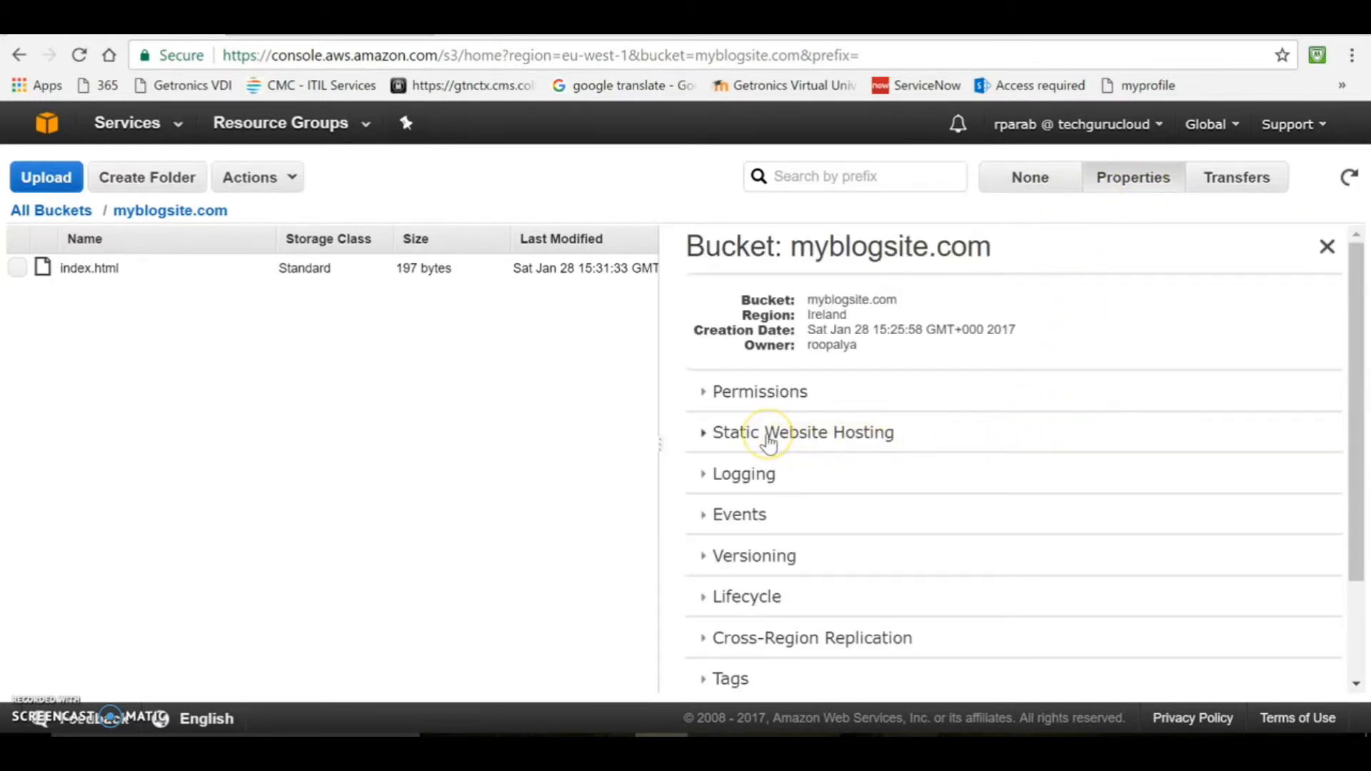
mouse_move(769, 441)
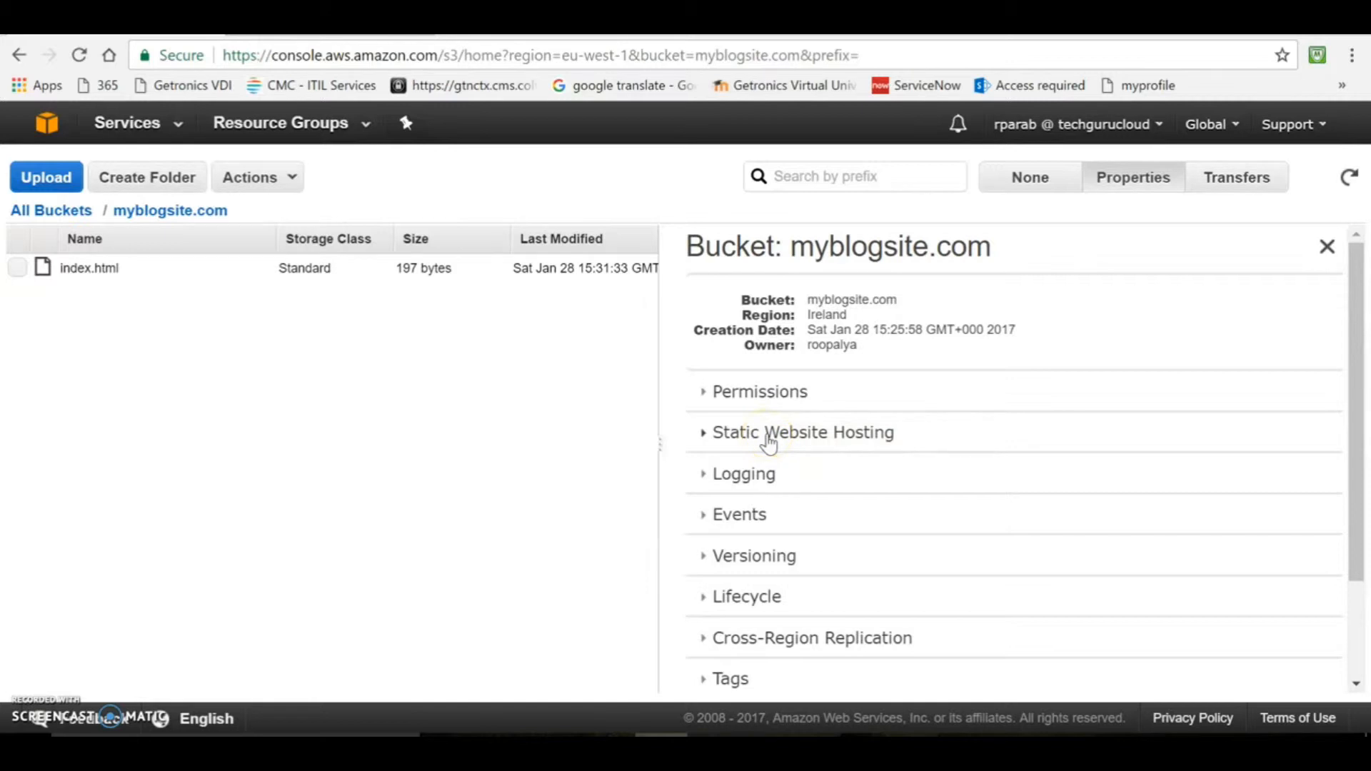
click(801, 431)
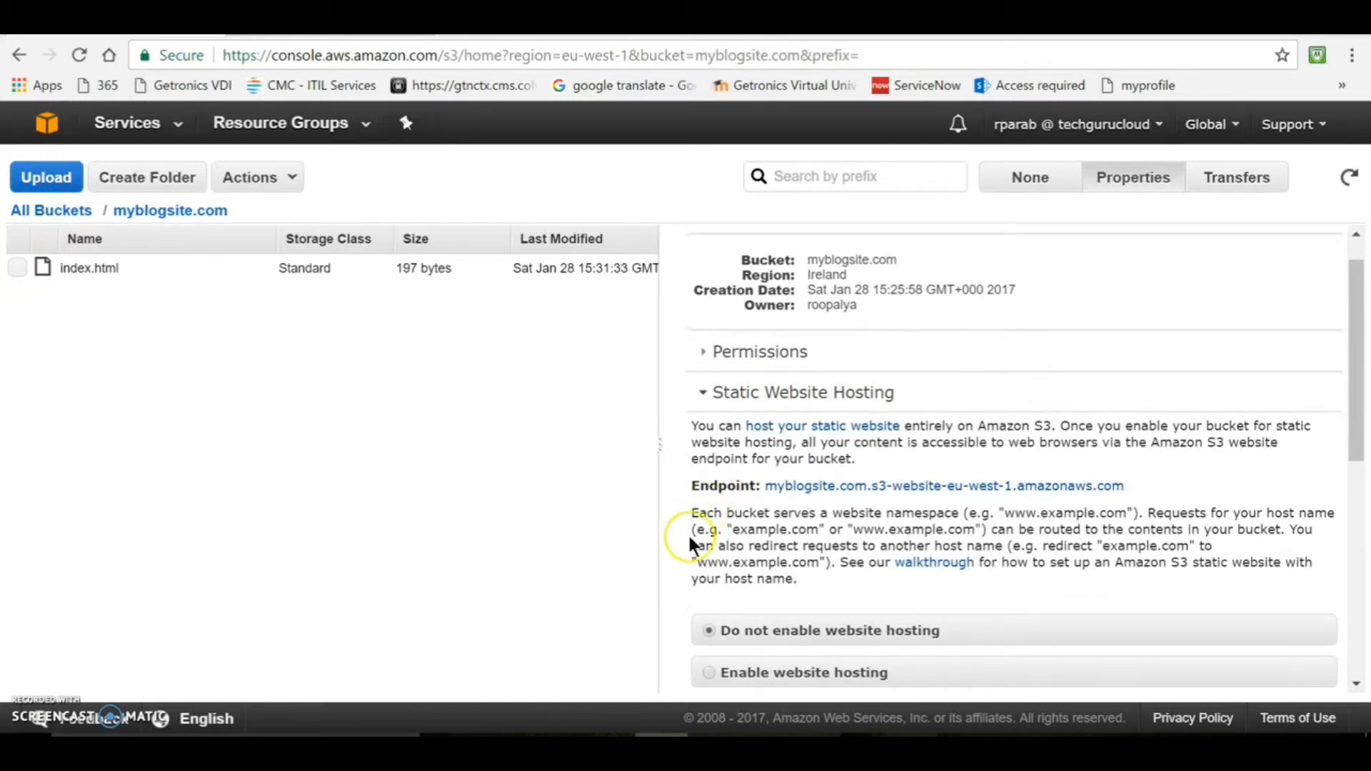
scroll(down, 3)
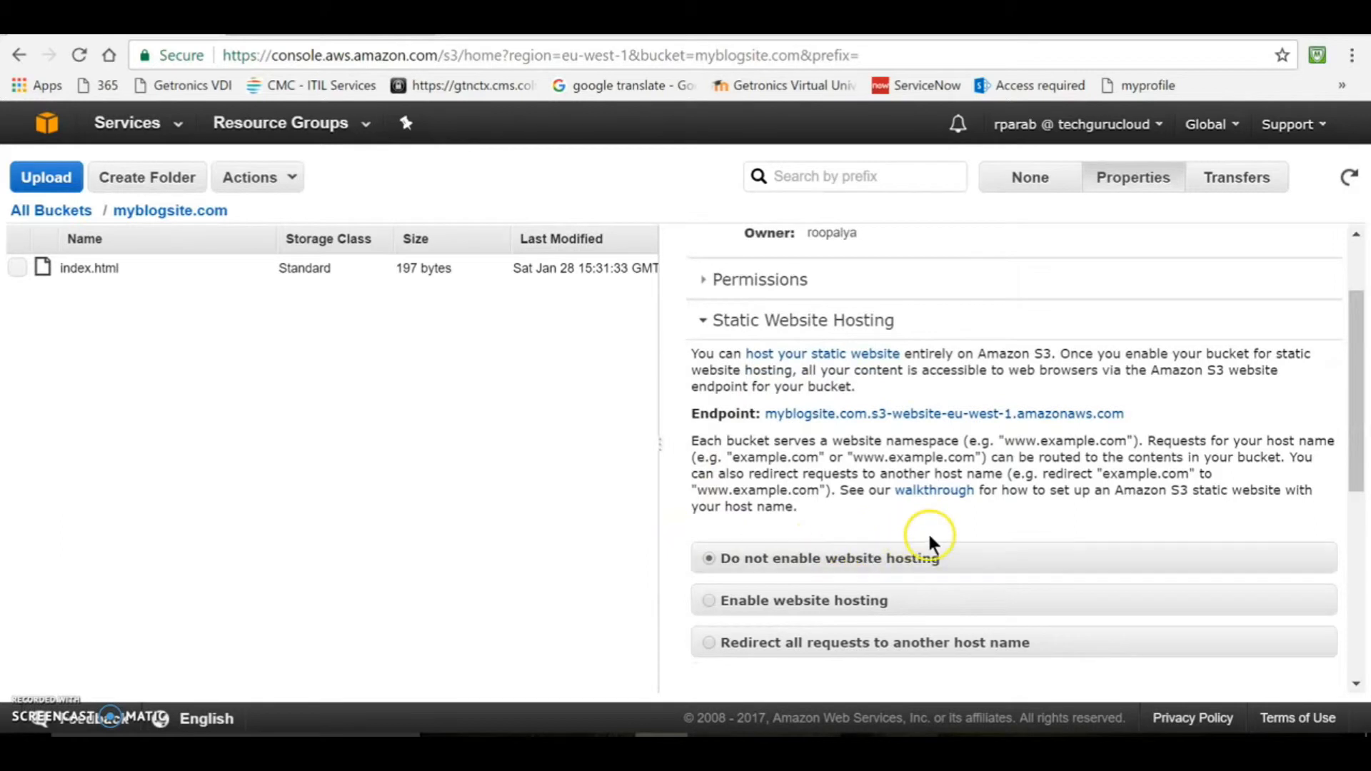
mouse_move(910, 538)
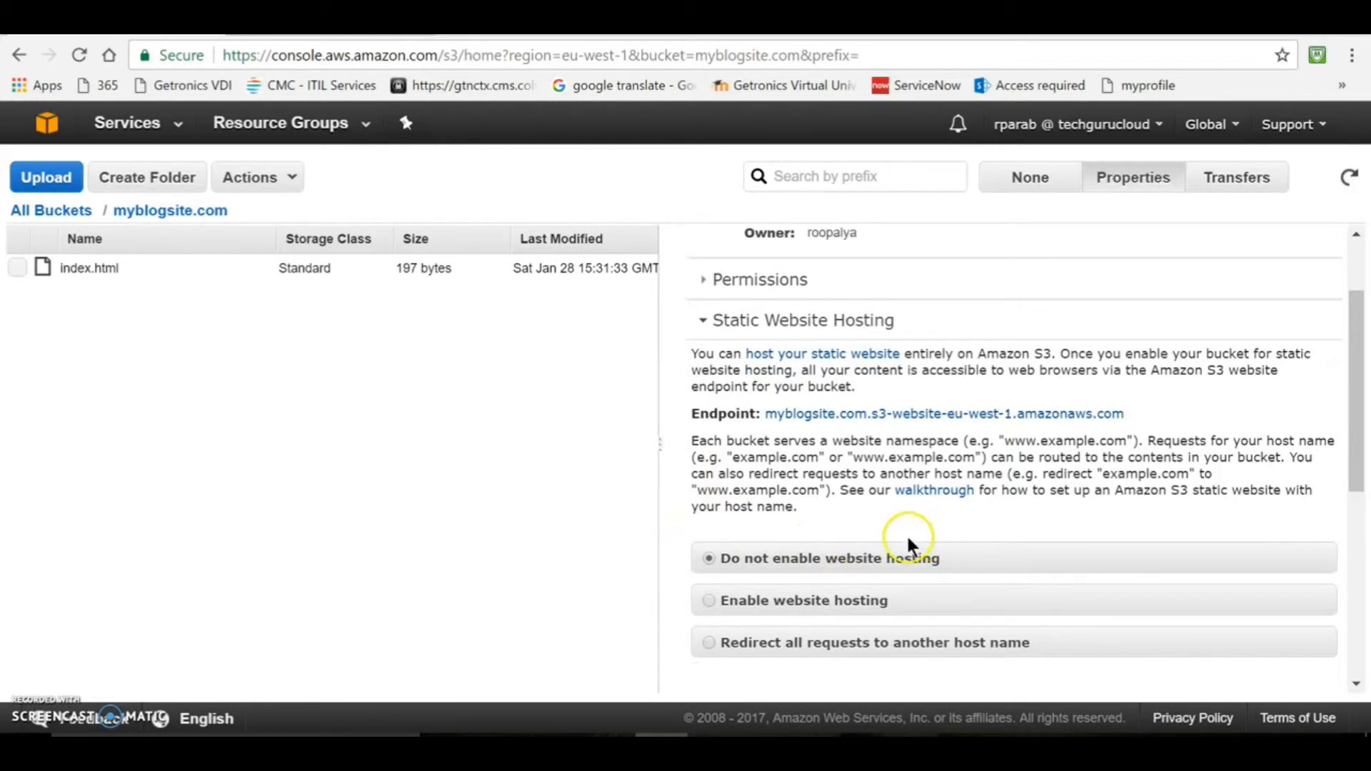
- Enable website hosting with index.html as the Index Document and save
click(708, 599)
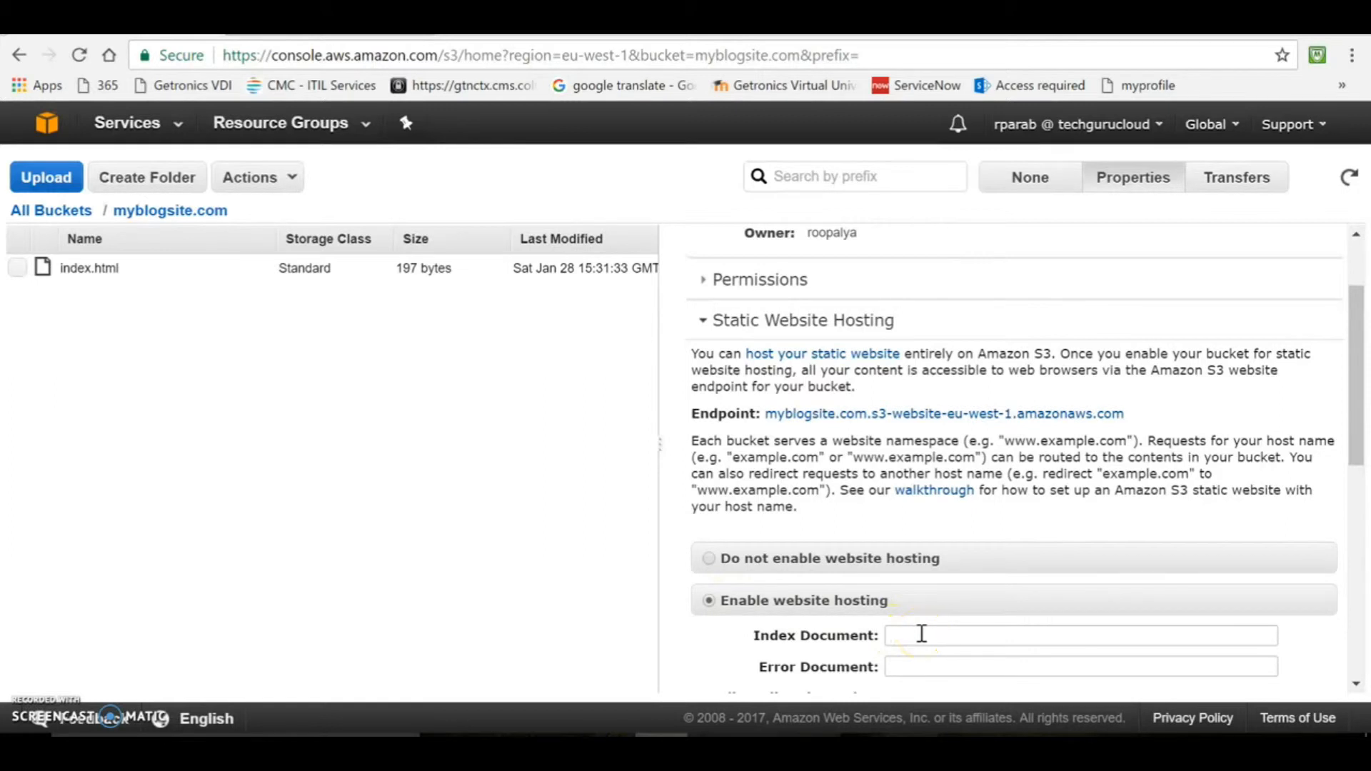
text(inde)
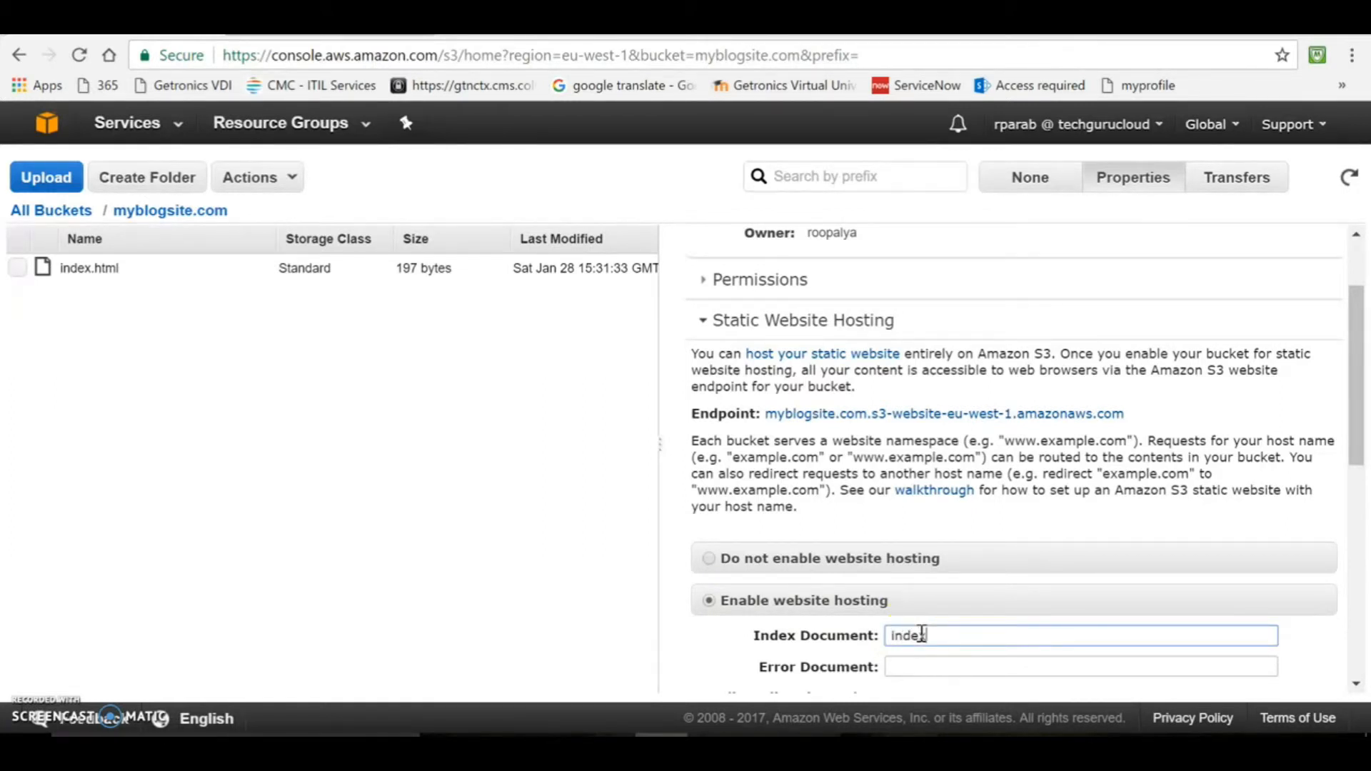
text(.html)
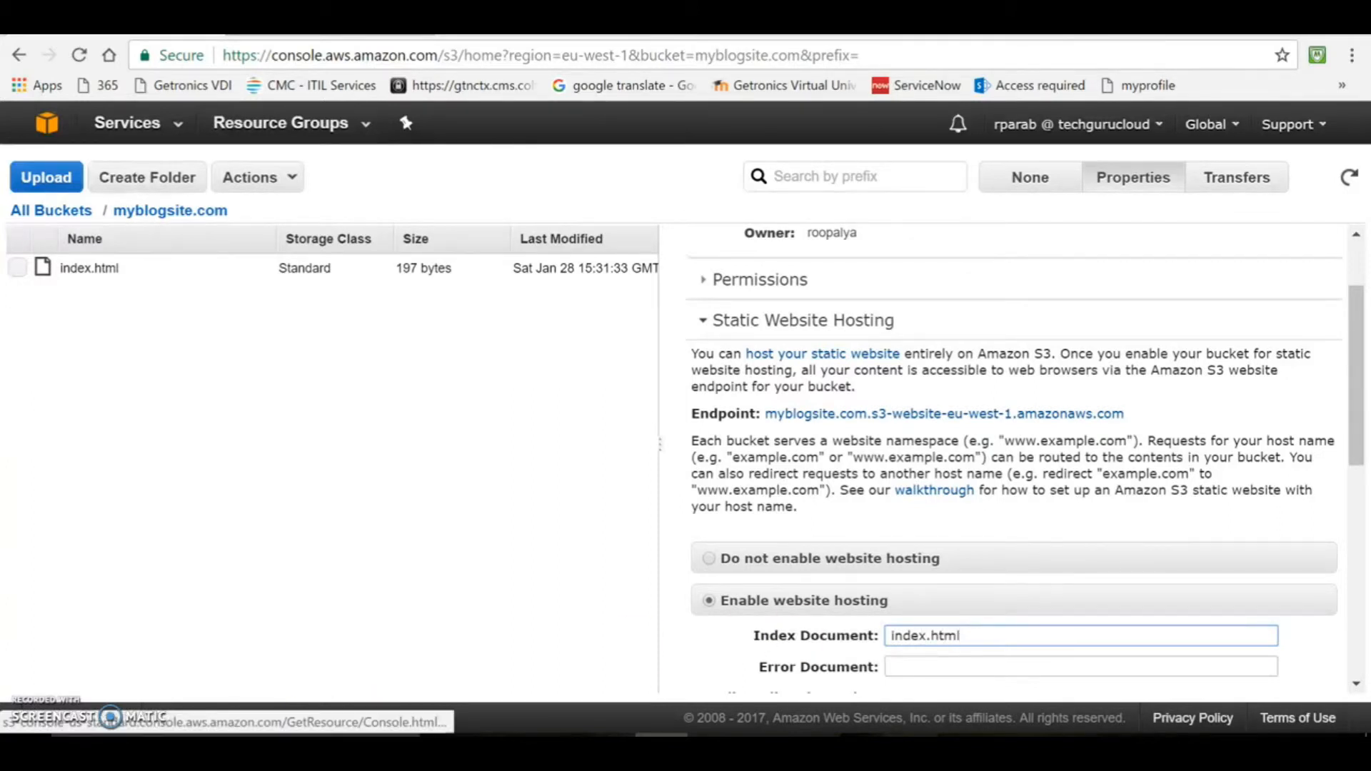
scroll(down, 3)
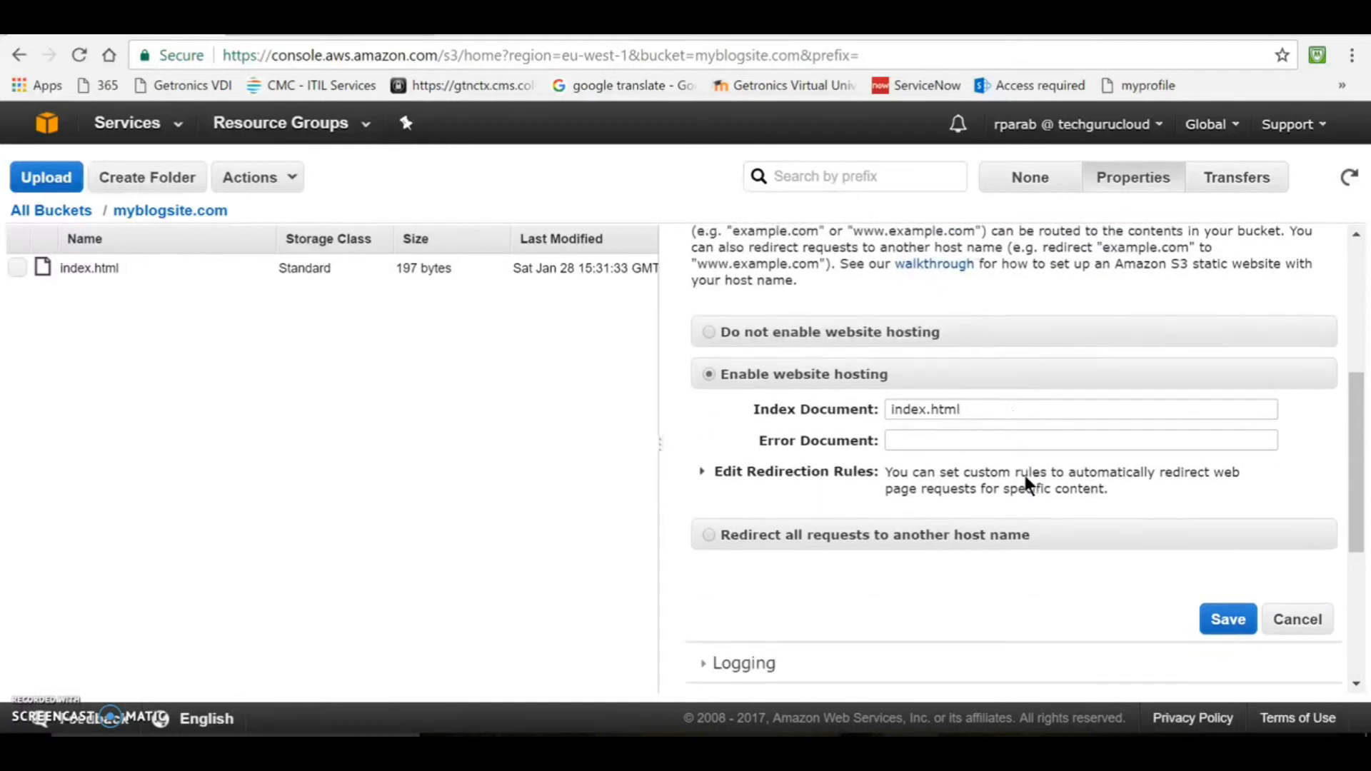
click(1226, 618)
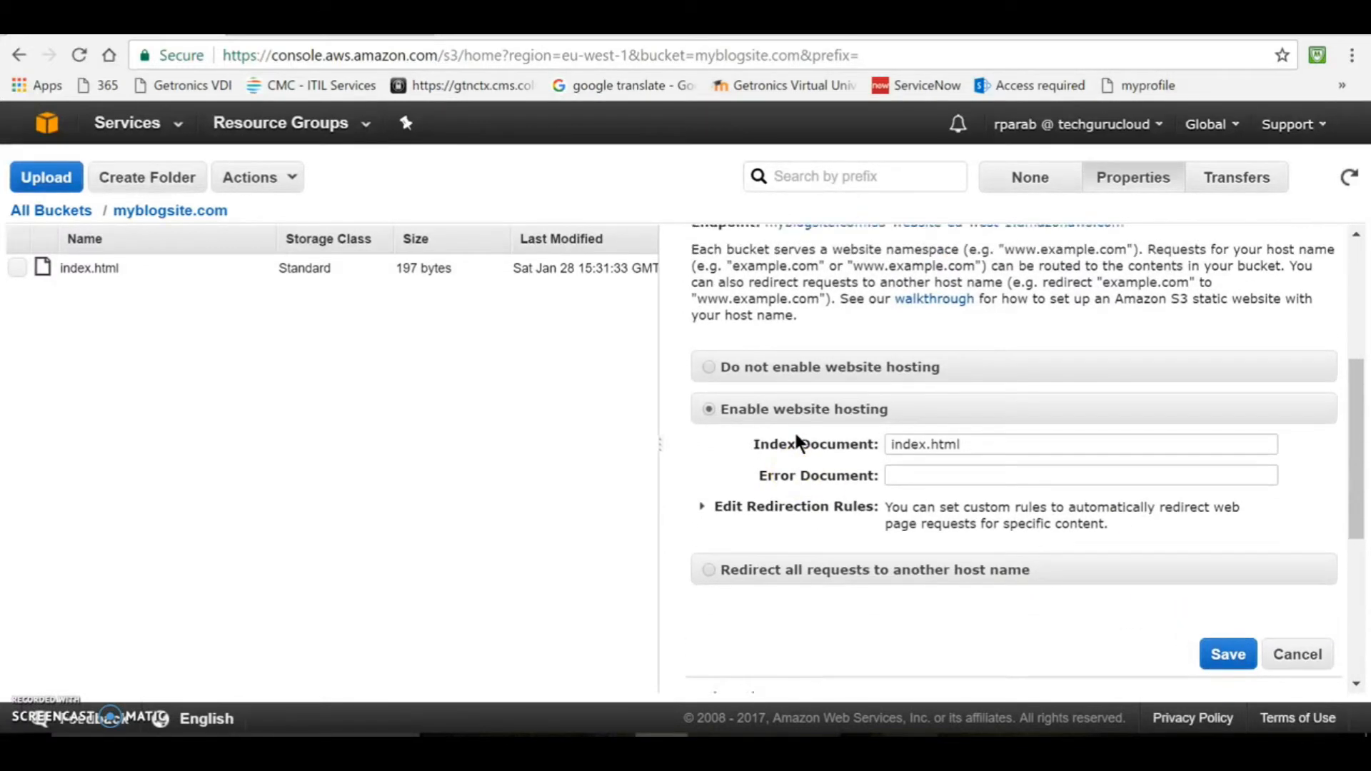
scroll(up, 3)
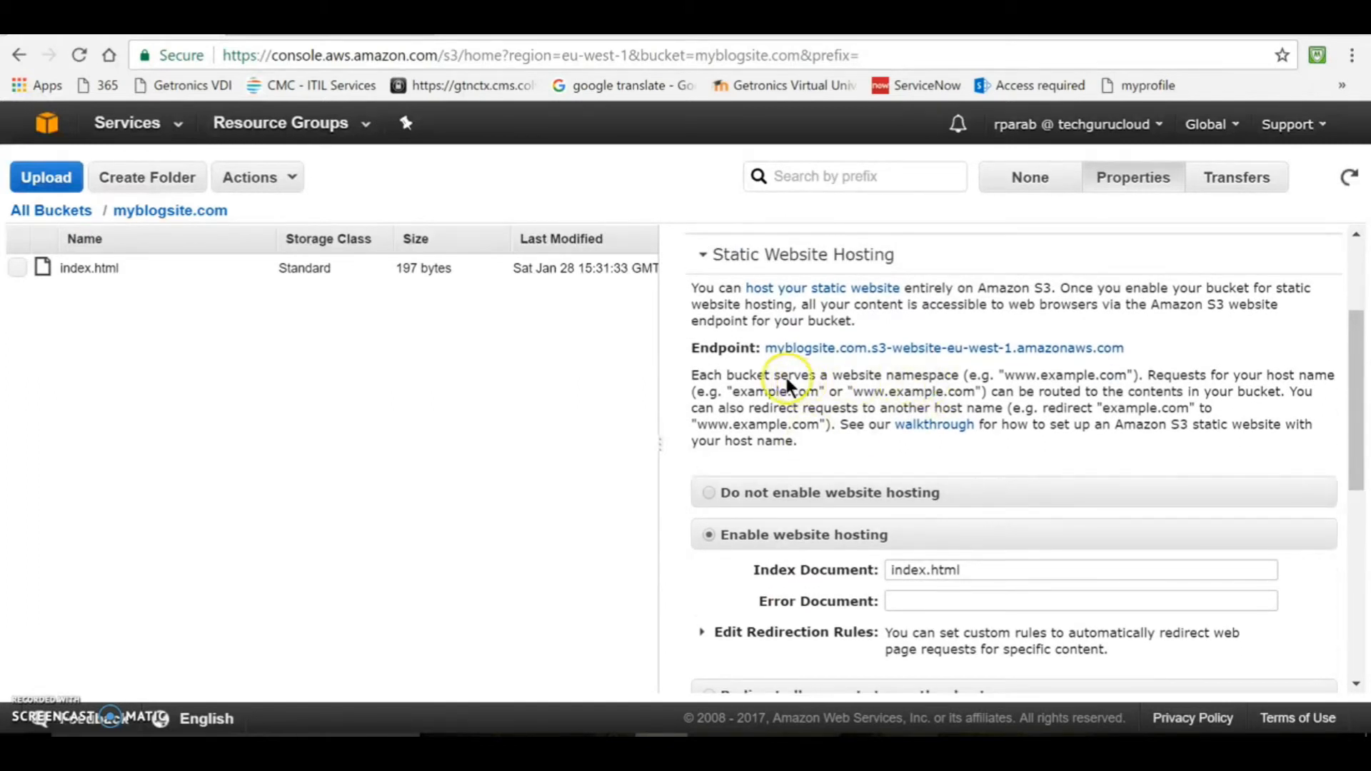
mouse_move(757, 379)
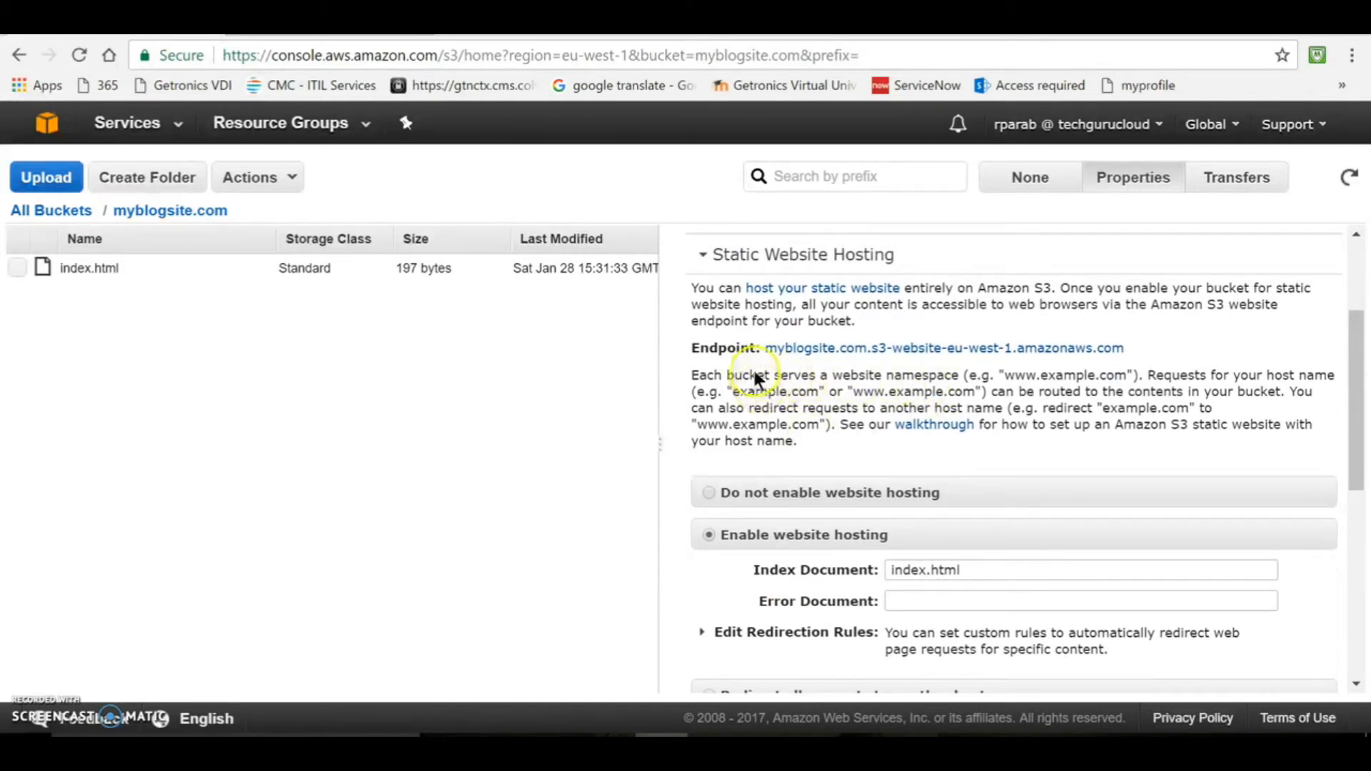
mouse_move(752, 354)
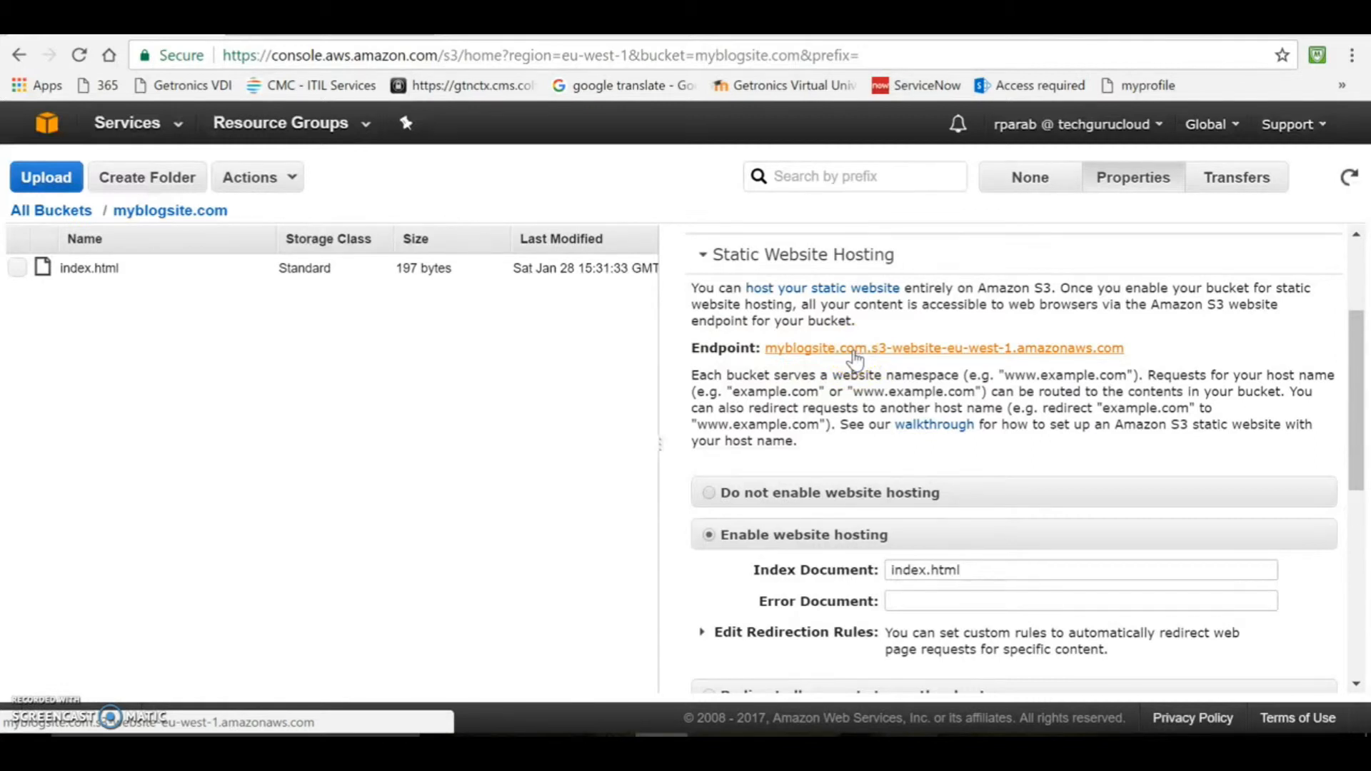
click(942, 347)
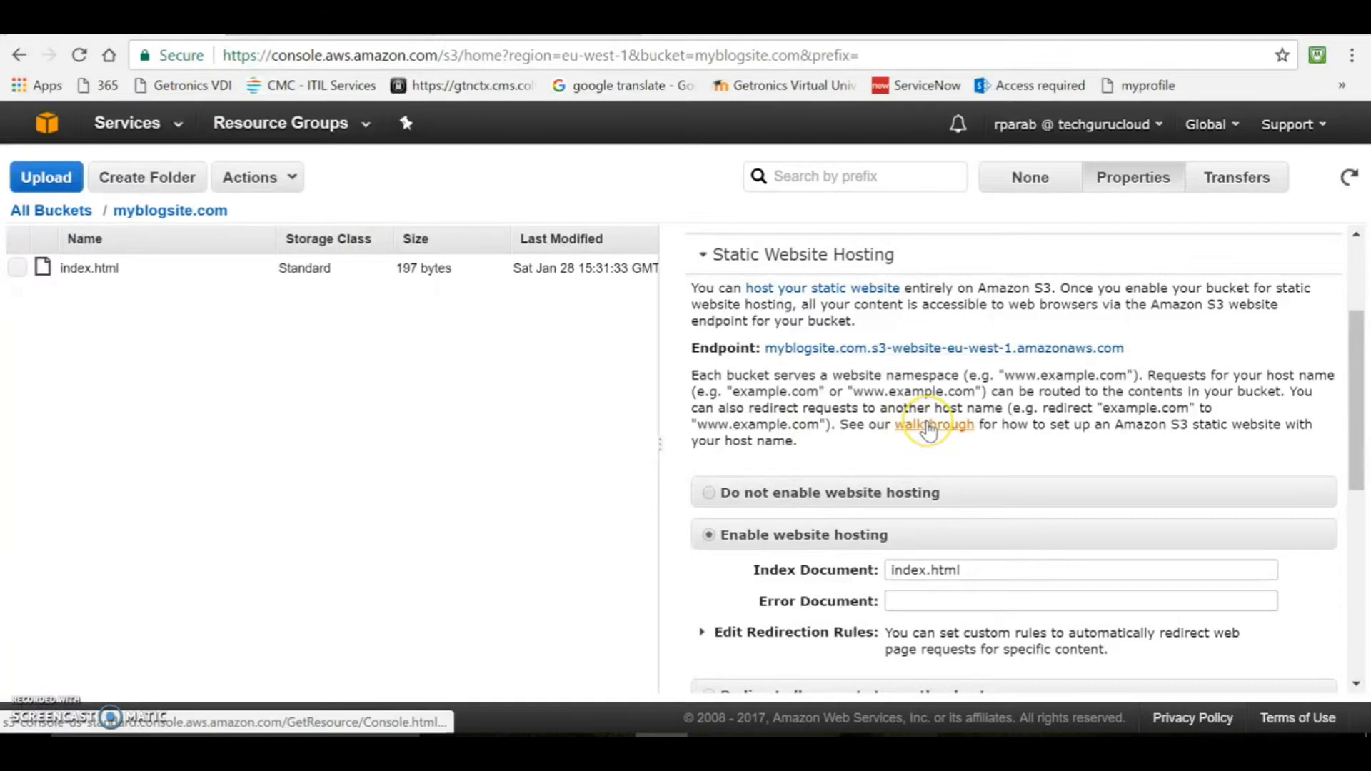
scroll(up, 3)
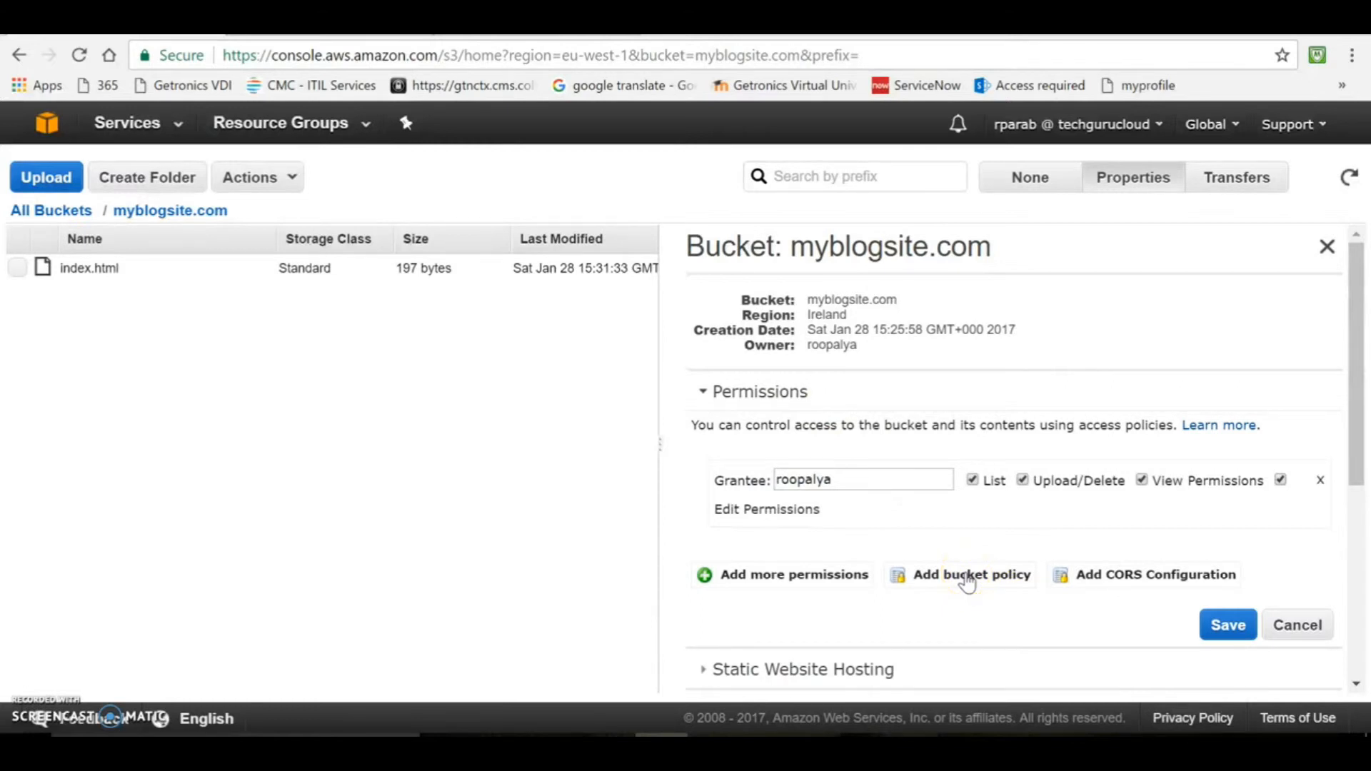
- Bring up the bucket policy editor via Add bucket policy under Permissions
click(971, 574)
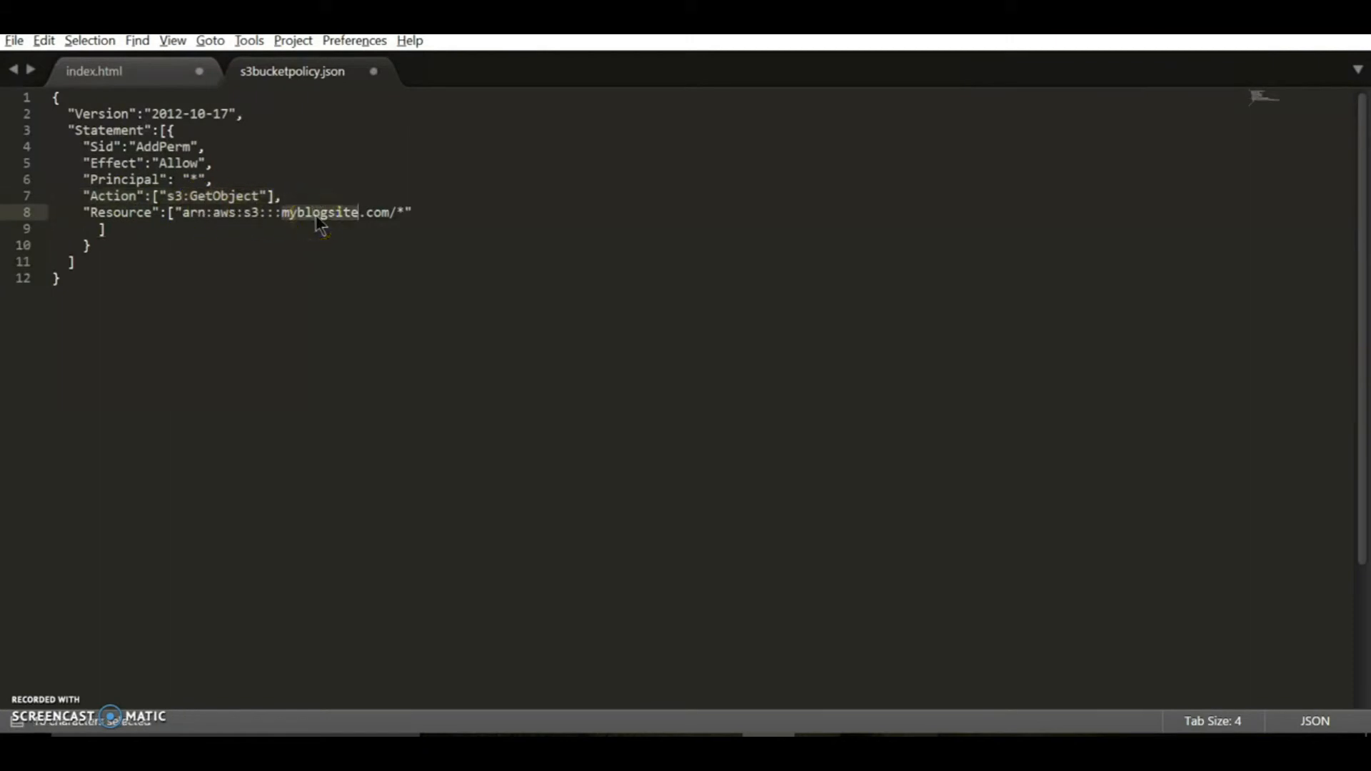
mouse_move(554, 524)
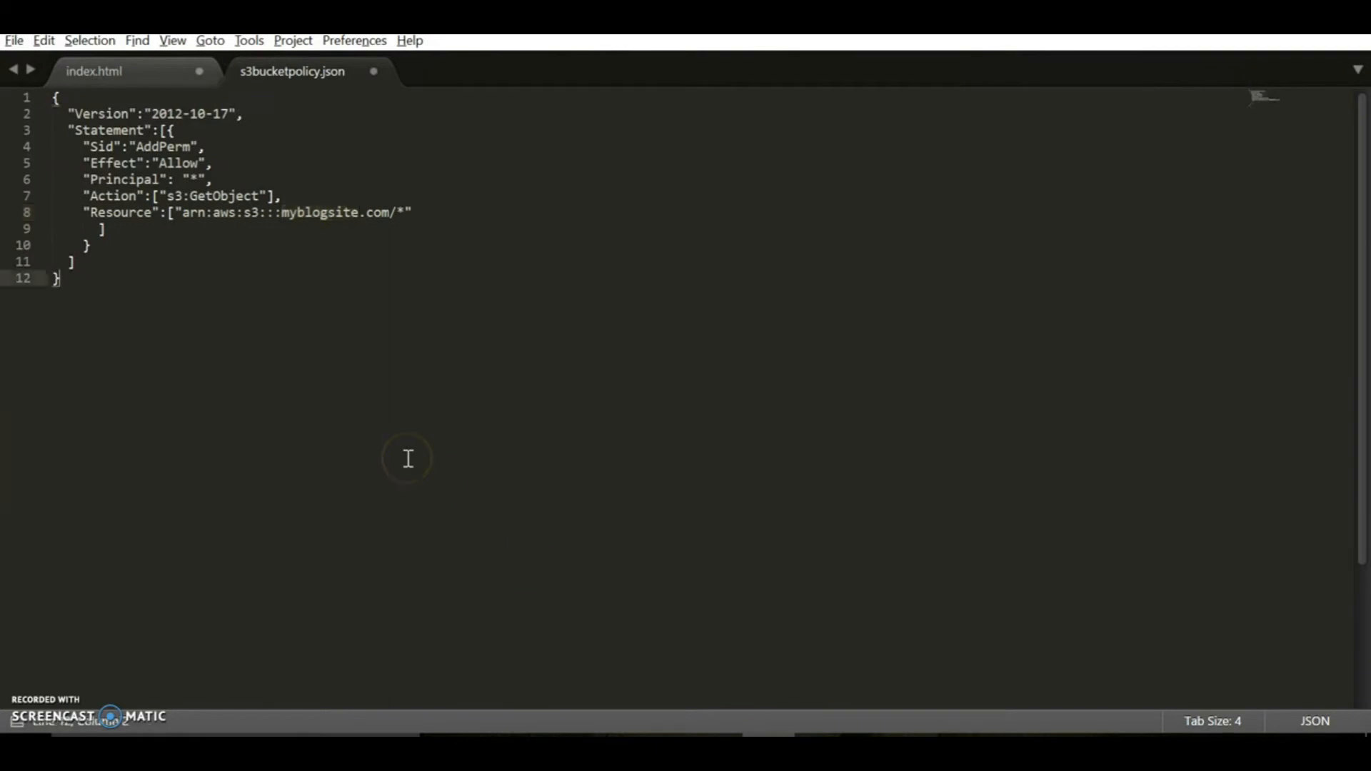
mouse_move(469, 565)
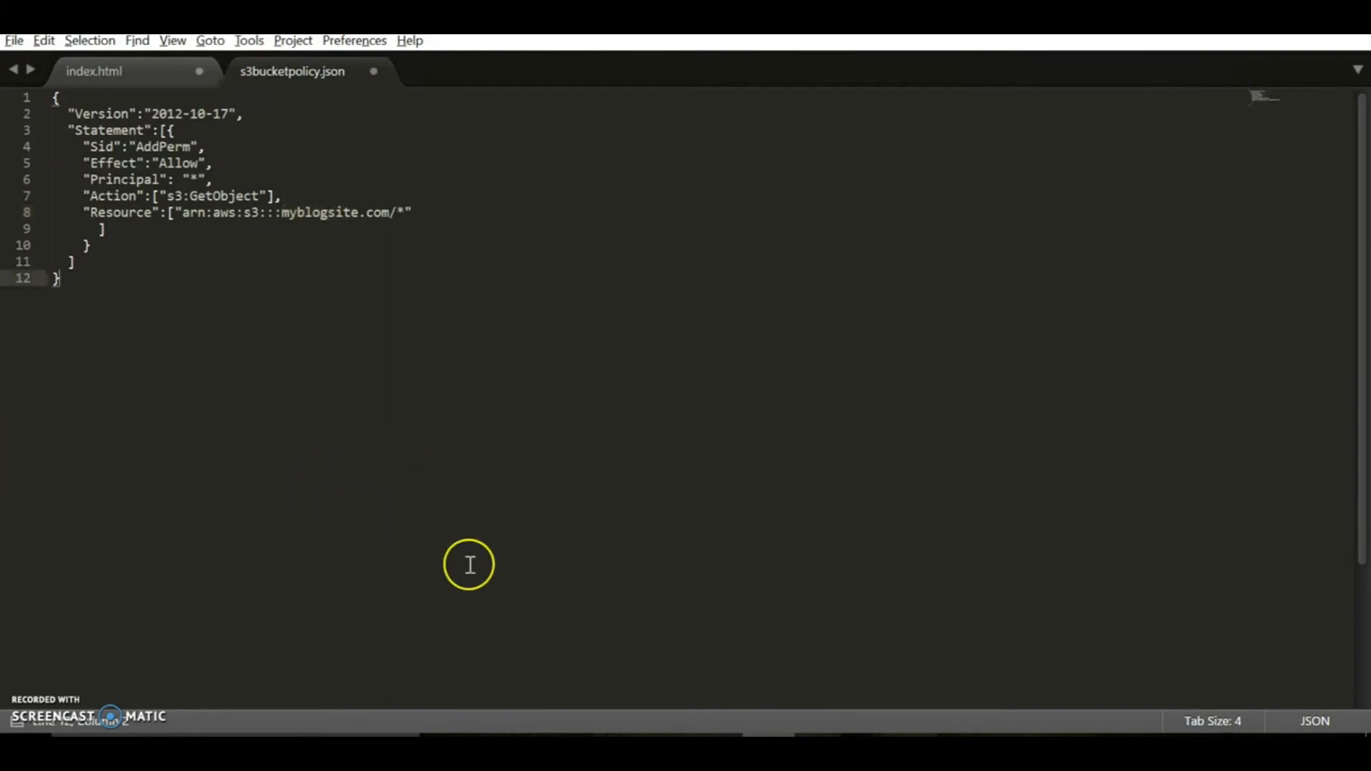
mouse_move(667, 621)
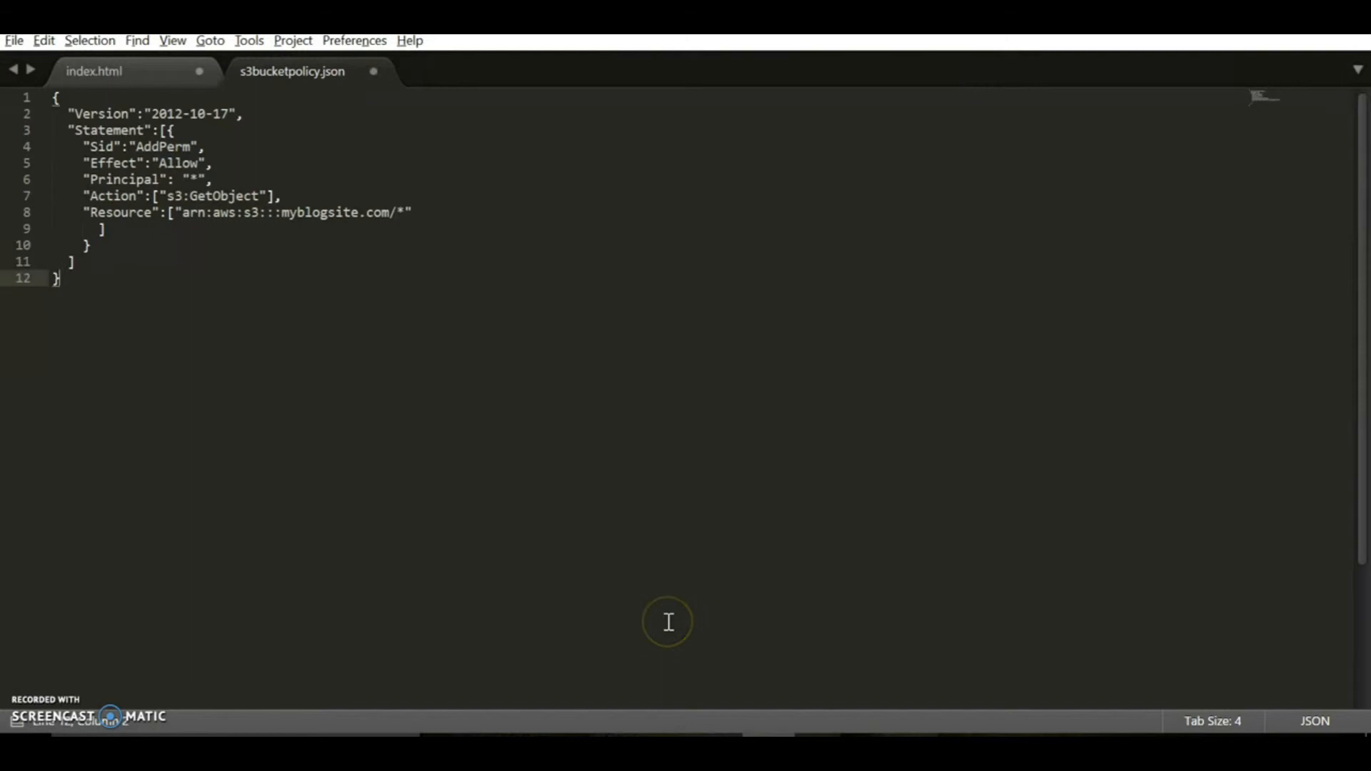
mouse_move(708, 711)
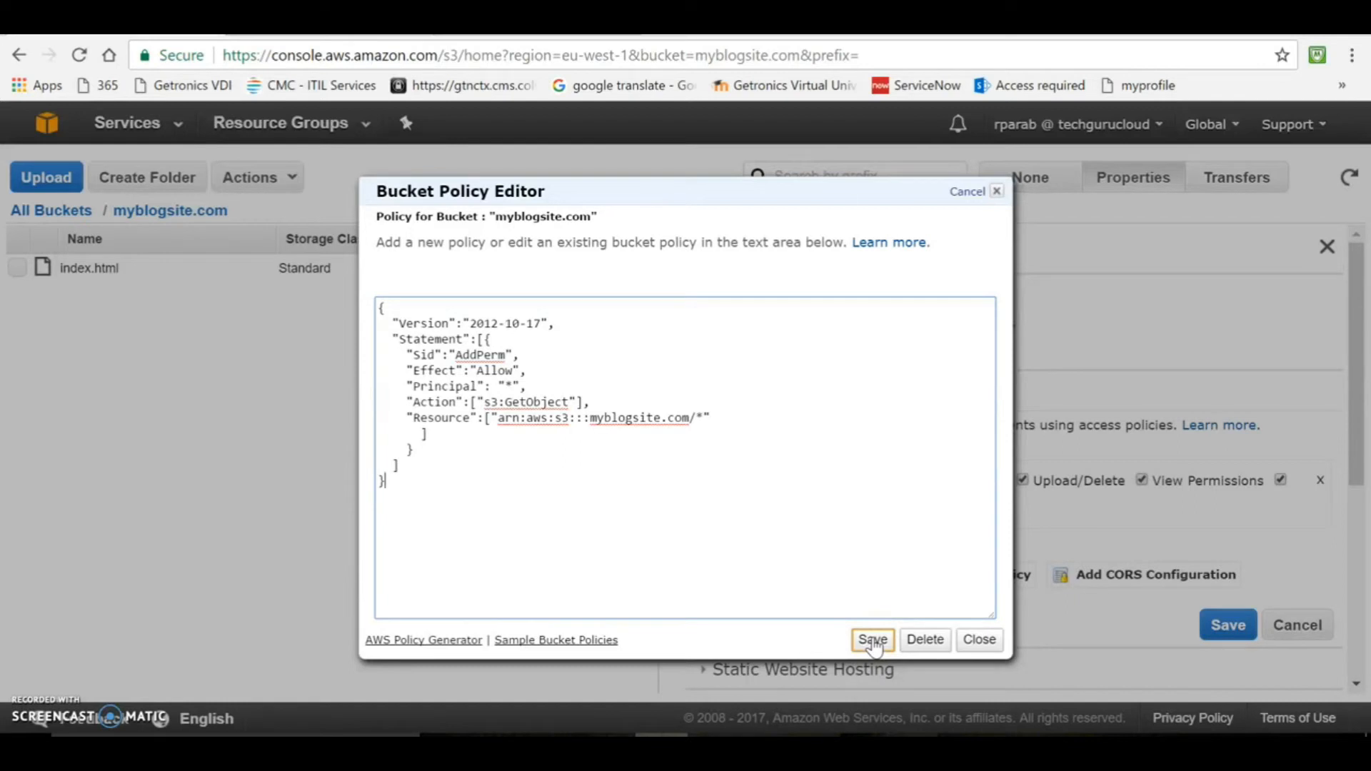
- Save the pasted public-read s3:GetObject policy on myblogsite.com/* as the bucket policy
click(871, 639)
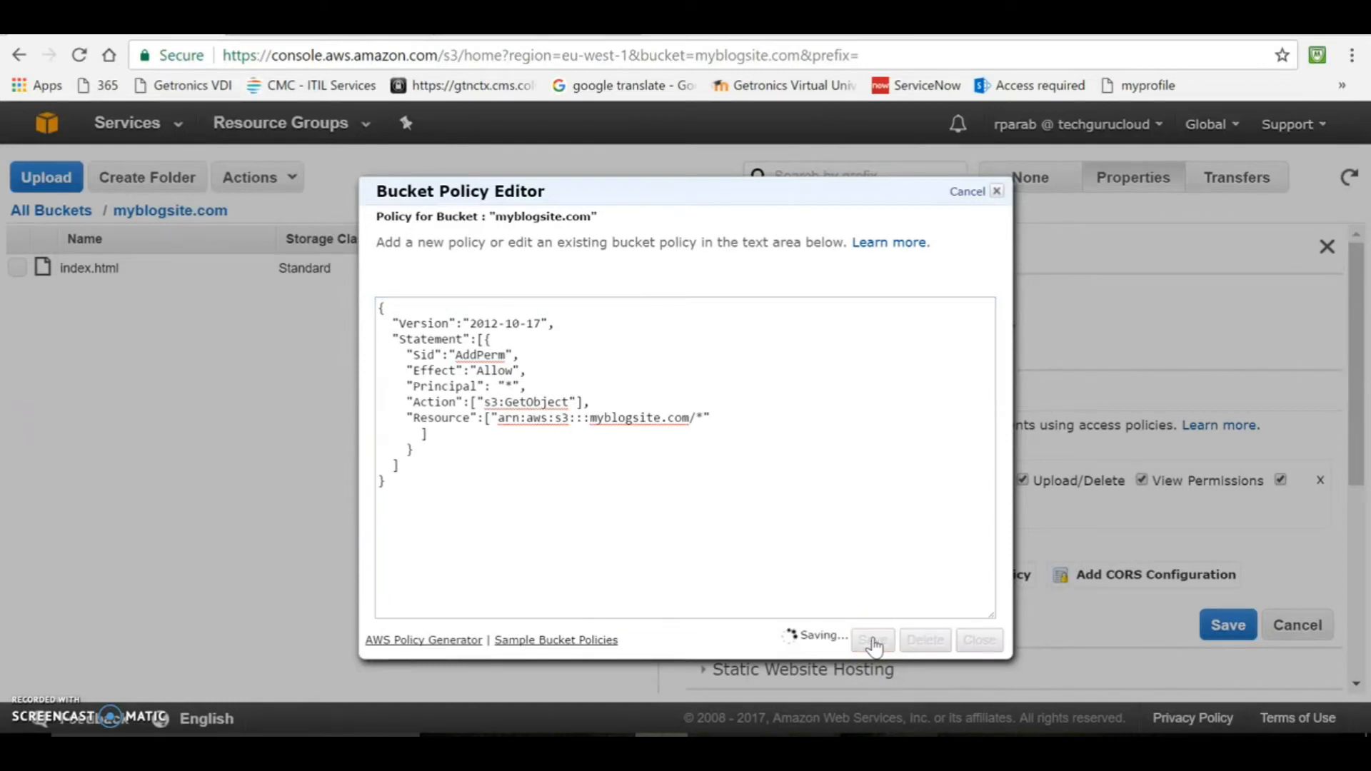
mouse_move(354, 602)
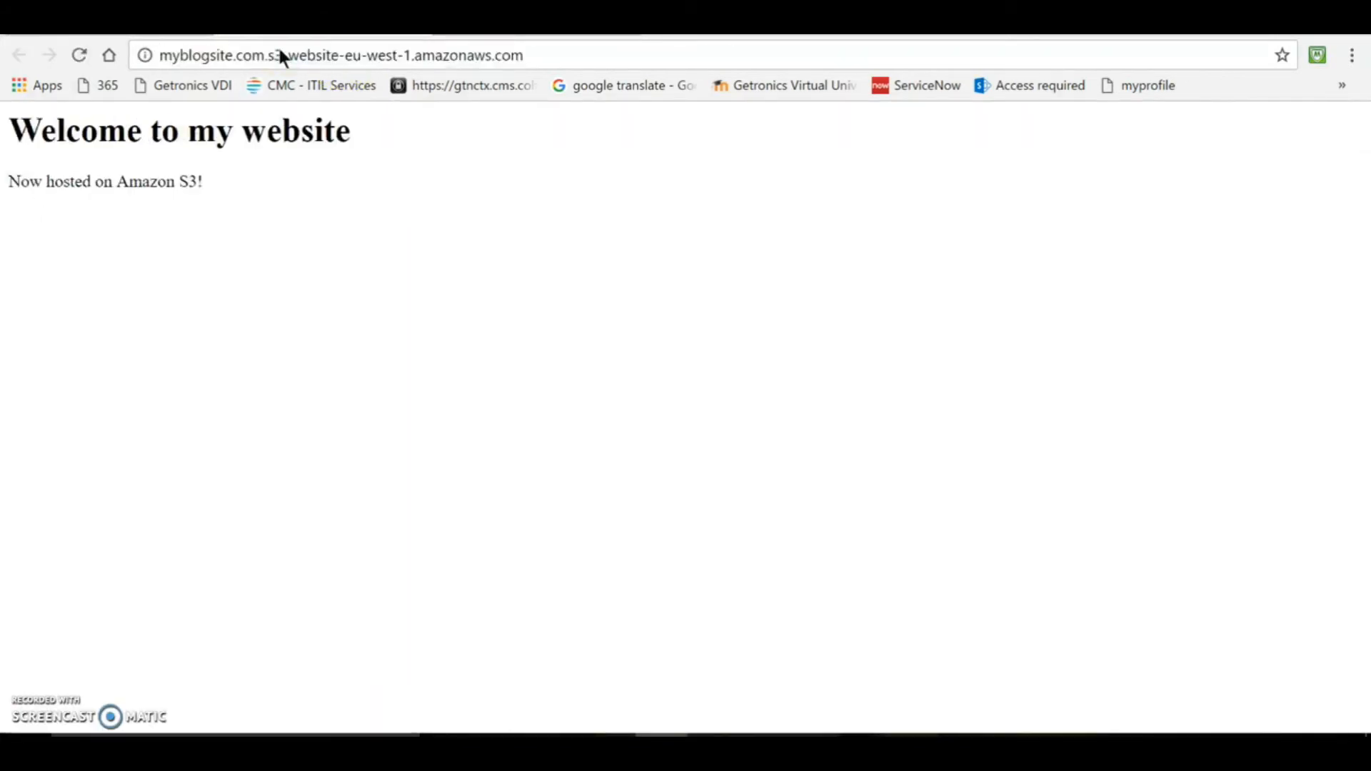
mouse_move(174, 388)
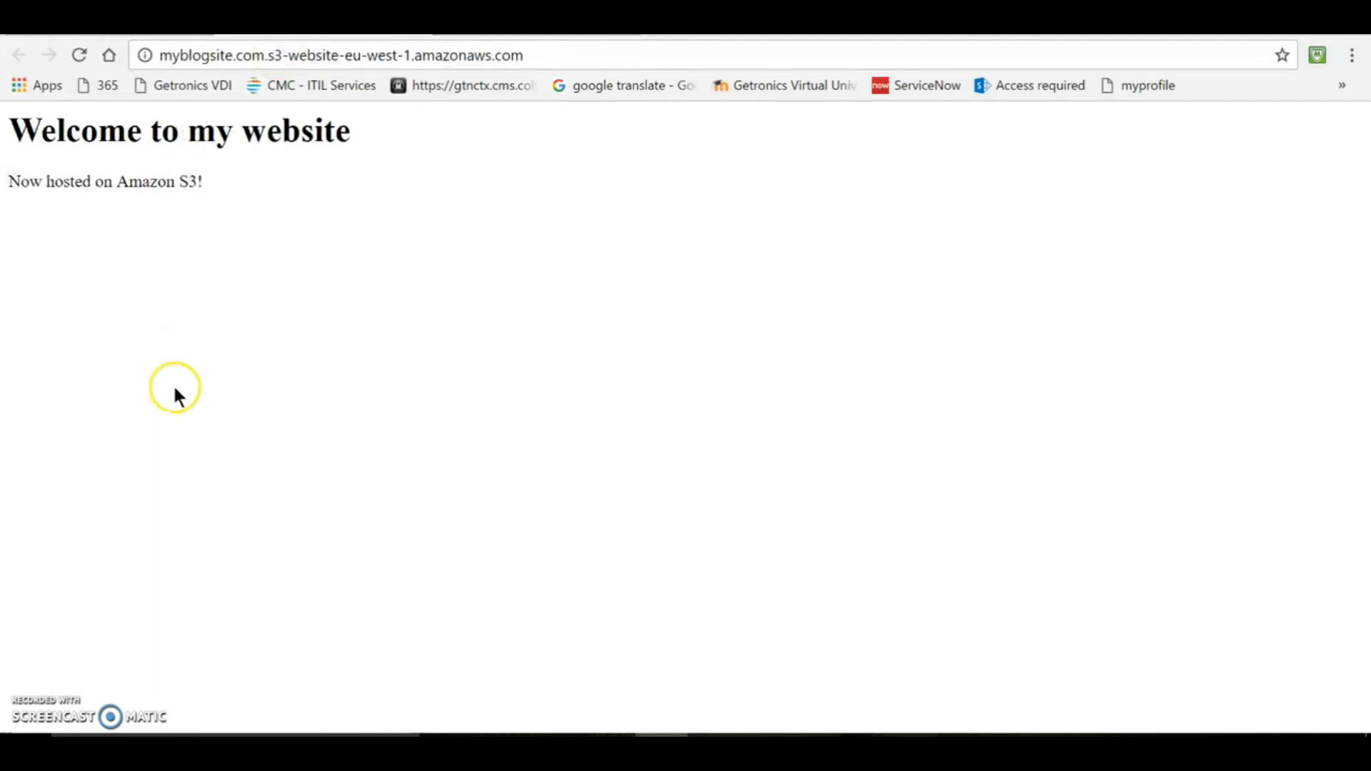
mouse_move(127, 462)
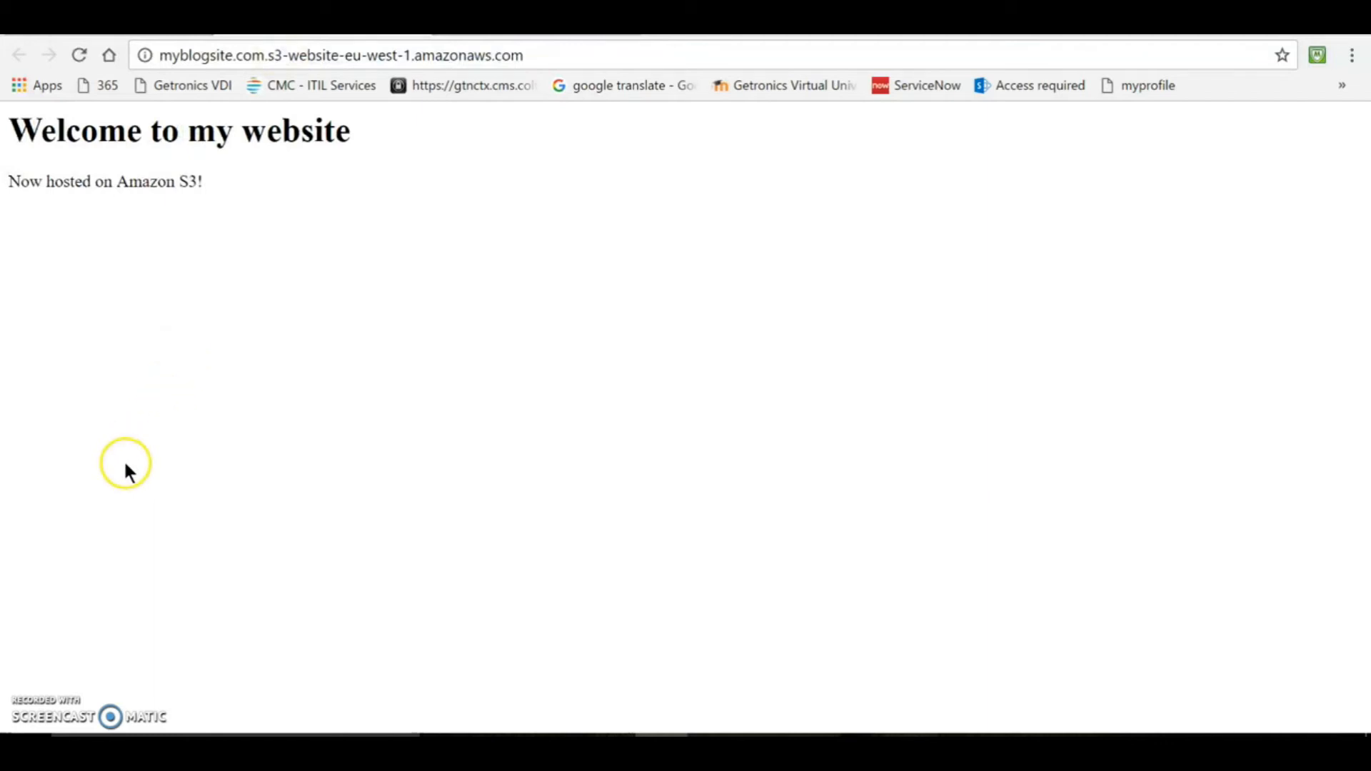
mouse_move(44, 704)
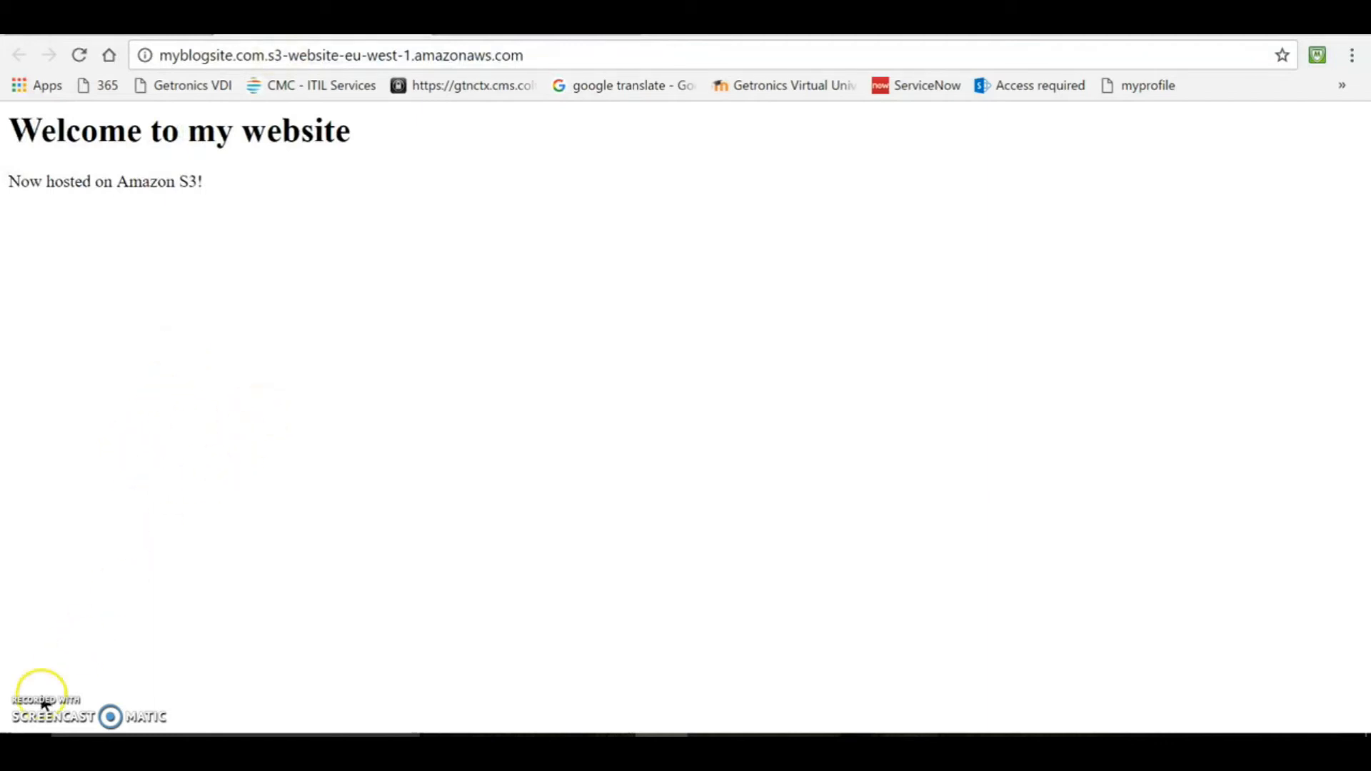